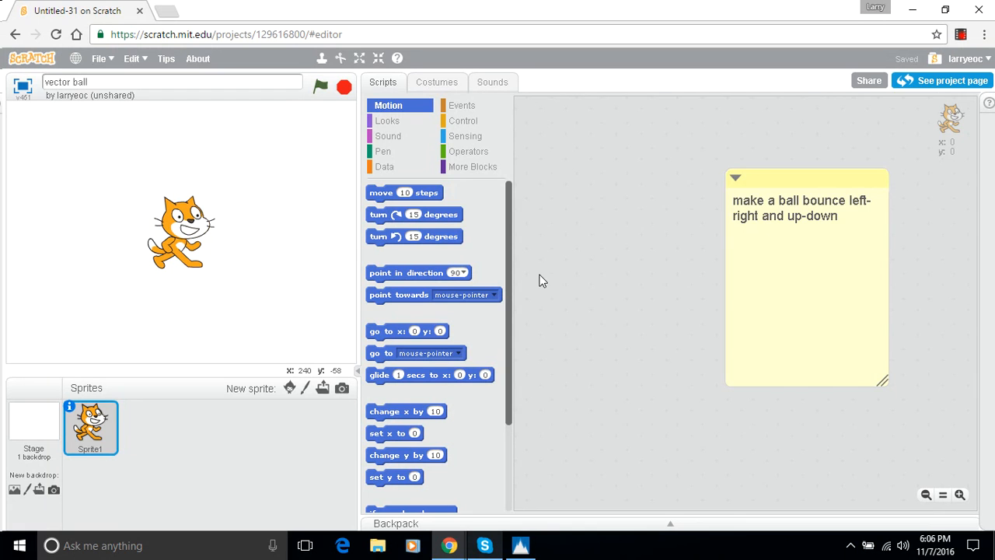
pyautogui.moveTo(312, 66)
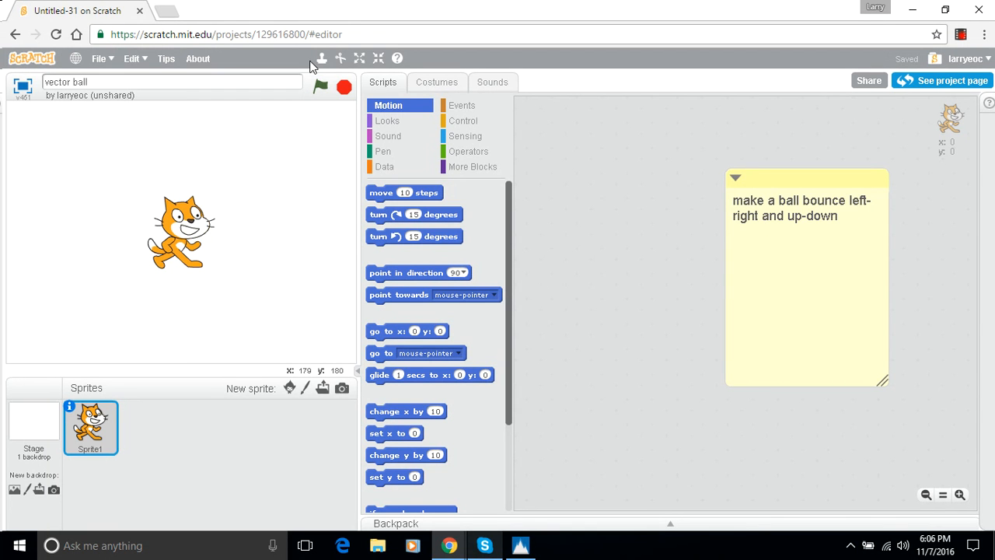
pyautogui.moveTo(339, 223)
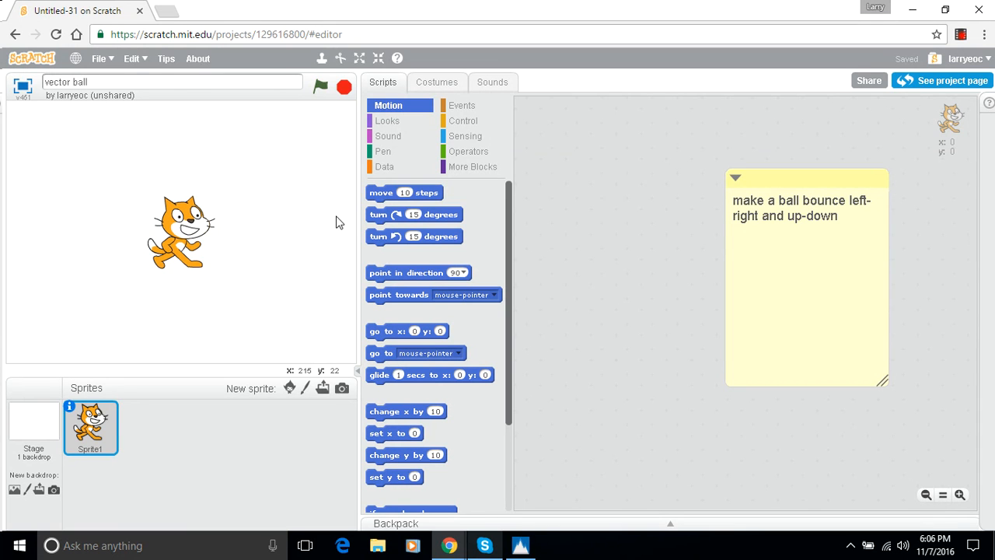
pyautogui.moveTo(279, 154)
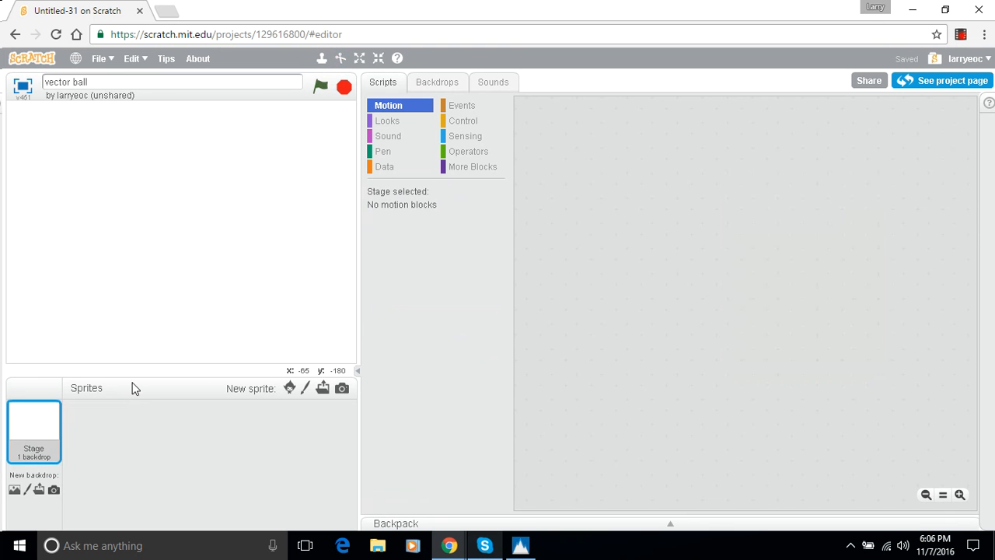
# Add the Ball sprite from the library, reposition it, and place a go to x: -18 y: 44 block.
pyautogui.click(290, 388)
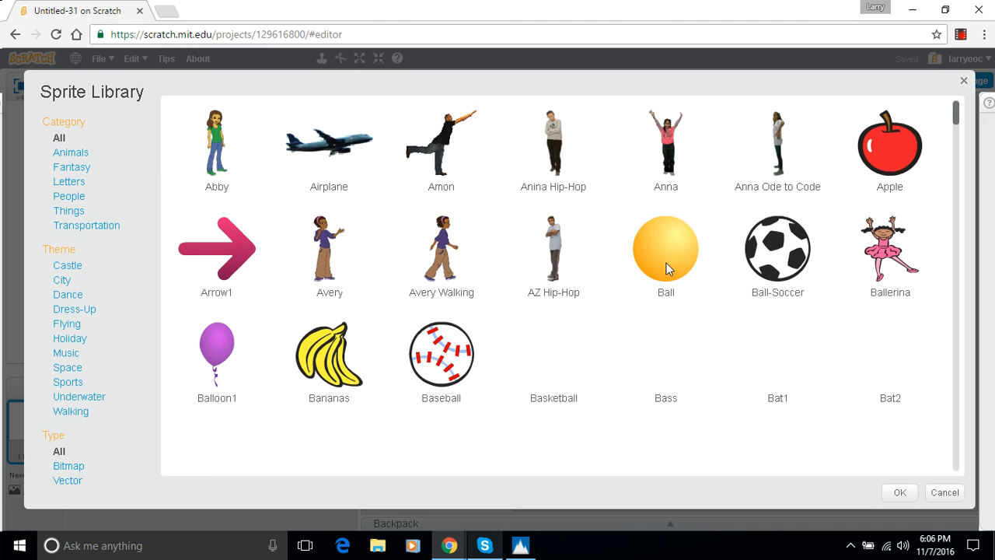
pyautogui.doubleClick(665, 249)
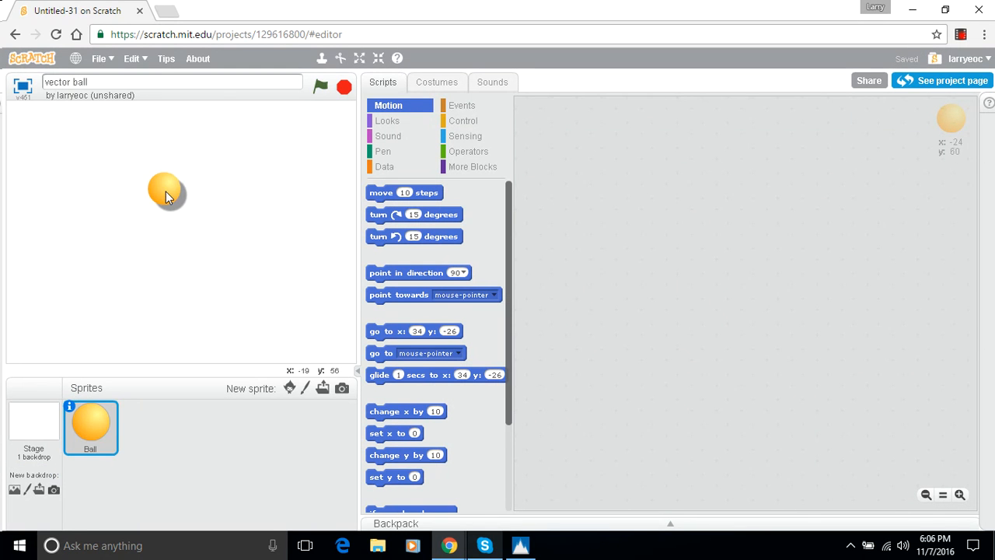
pyautogui.moveTo(166, 191); pyautogui.dragTo(169, 200)
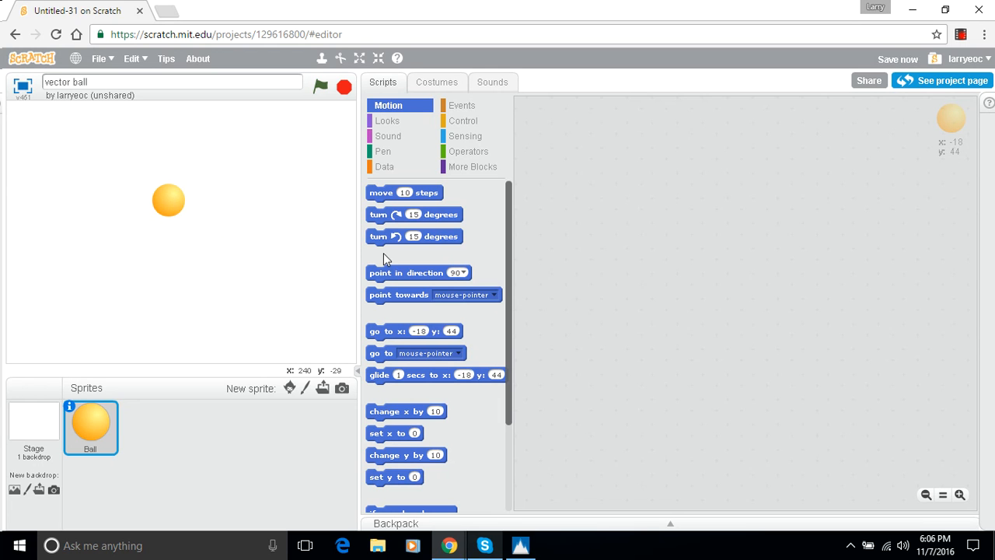
pyautogui.moveTo(415, 331); pyautogui.dragTo(676, 170)
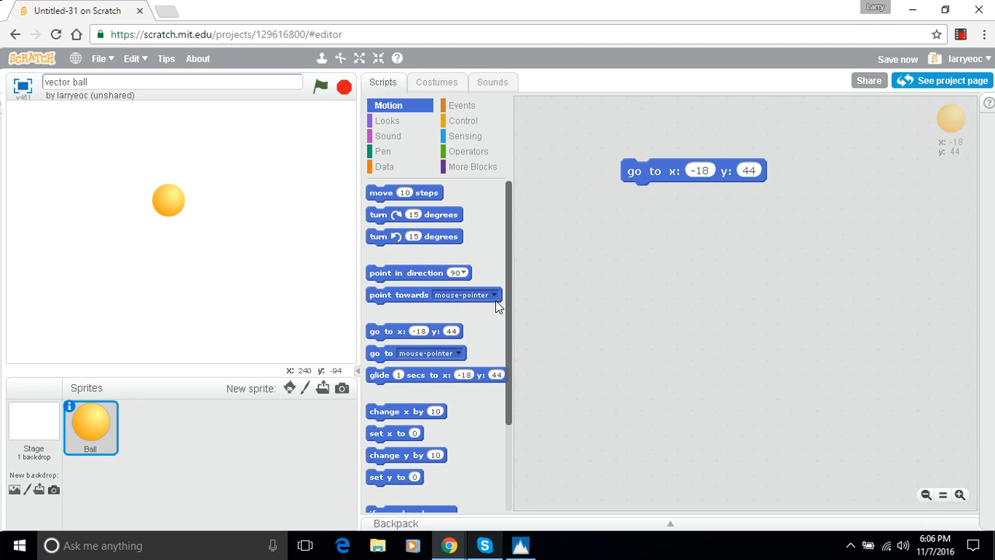
pyautogui.moveTo(173, 202)
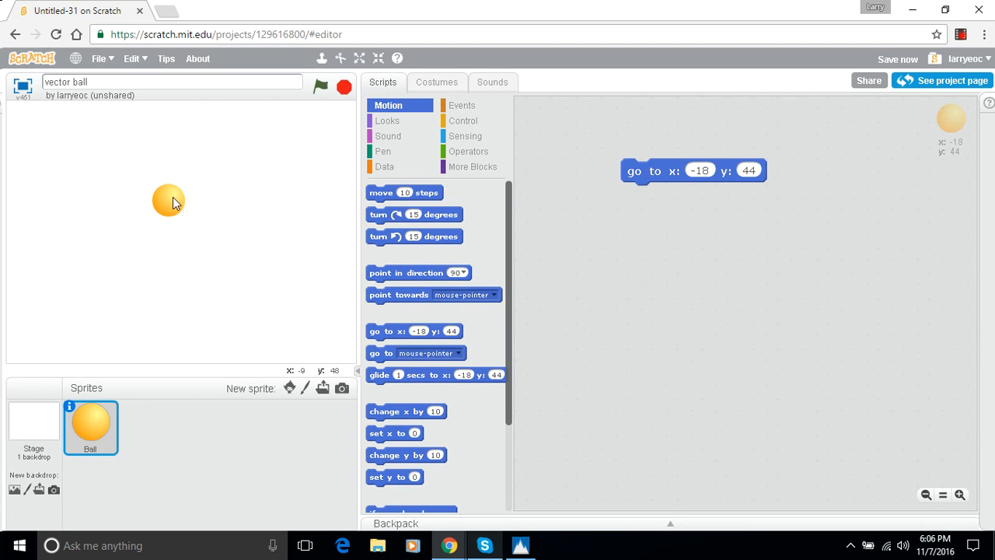
pyautogui.moveTo(206, 234)
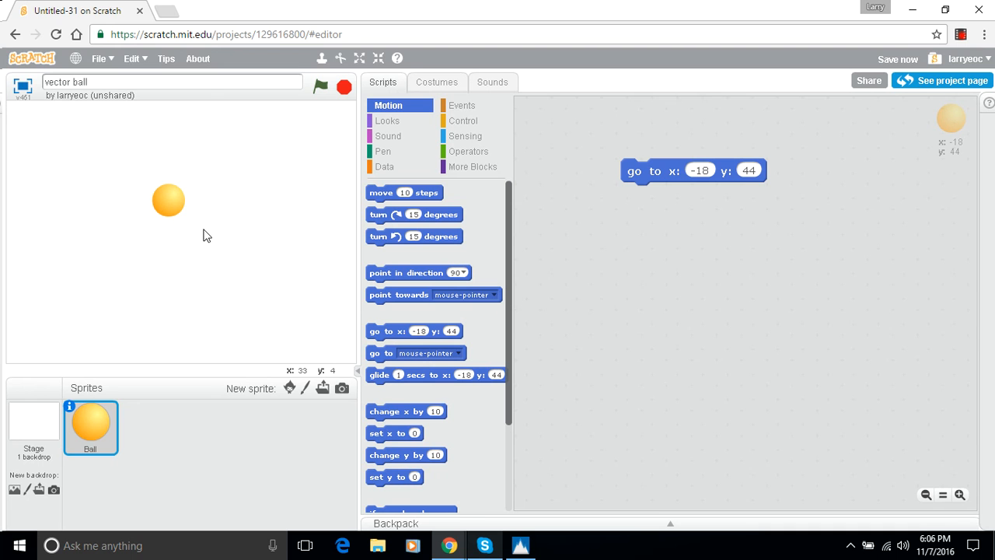
pyautogui.moveTo(190, 210)
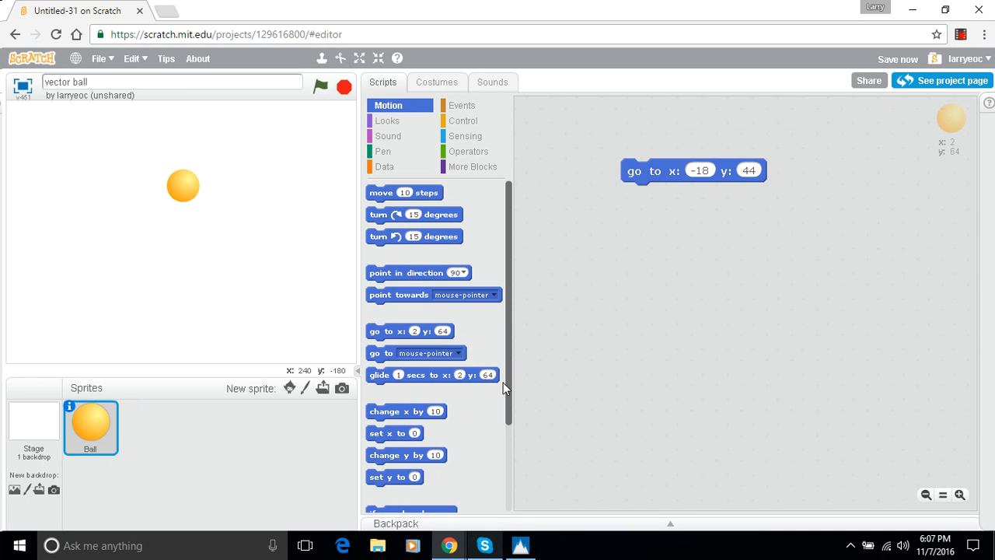
pyautogui.moveTo(389, 169)
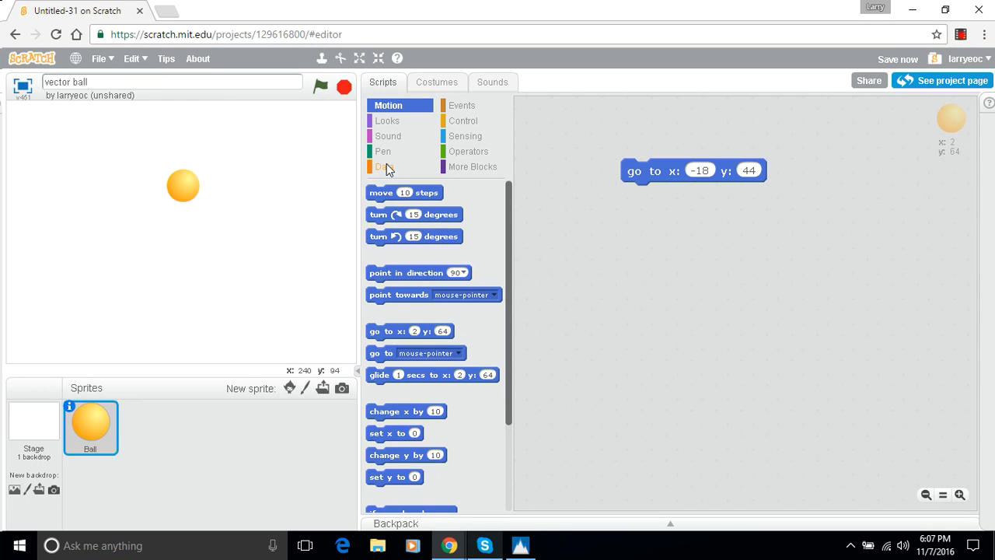
# Make the variables vectorX and vectorY in the Data blocks, each showing 0.
pyautogui.click(383, 167)
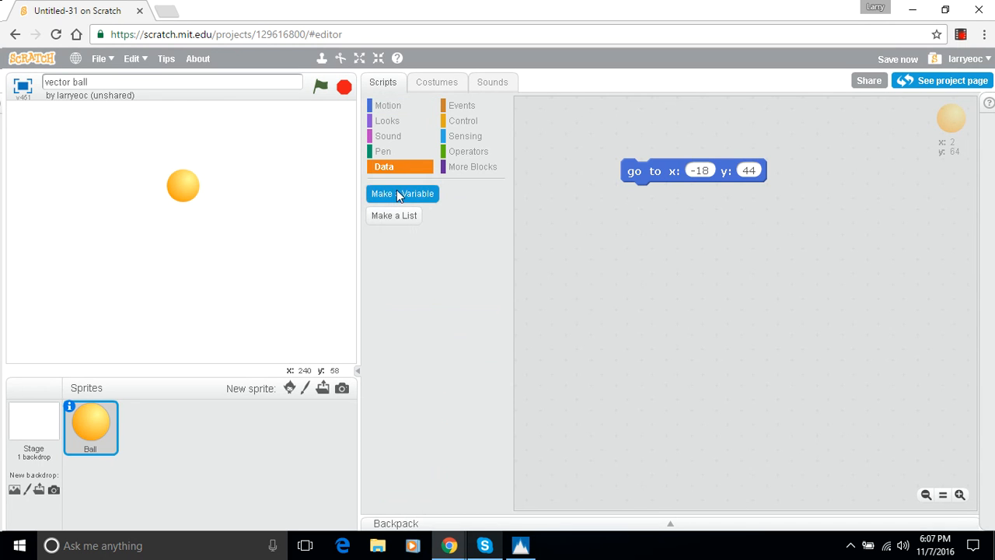
pyautogui.click(402, 193)
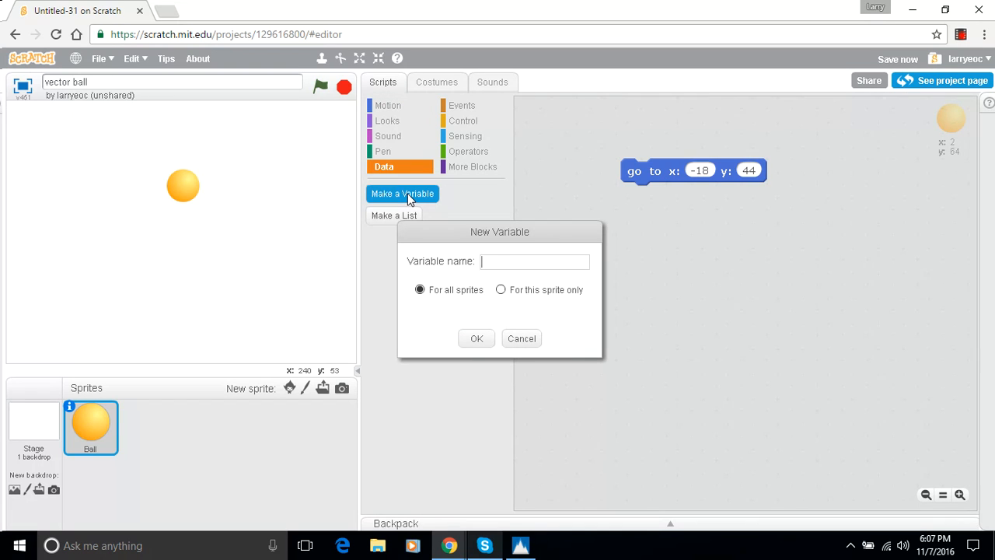
pyautogui.write('vectorX')
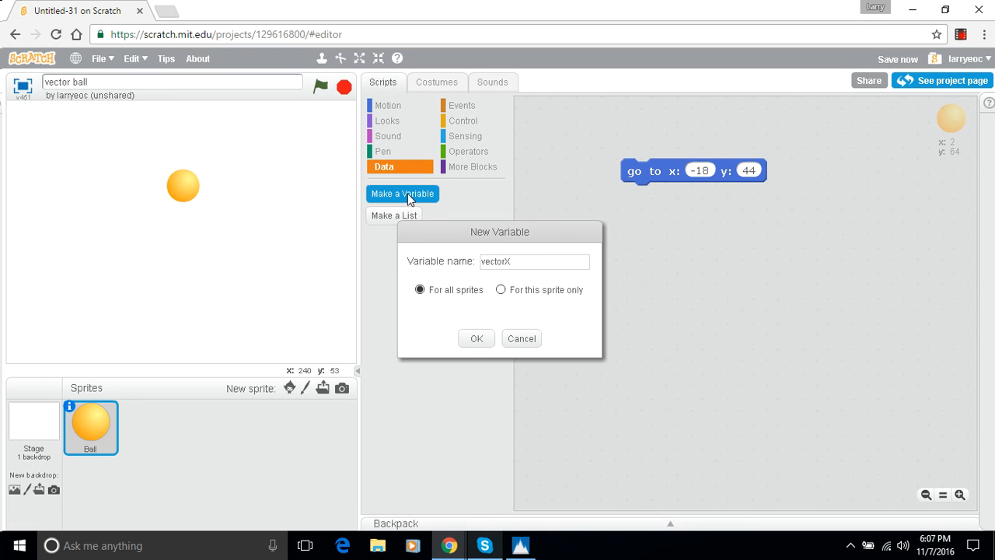
pyautogui.click(476, 339)
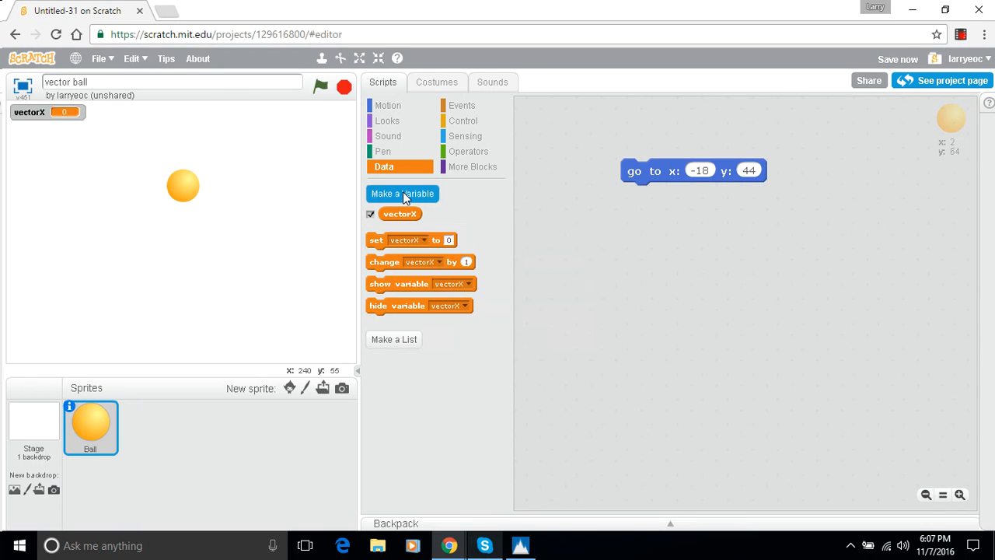
pyautogui.click(402, 193)
pyautogui.write('vectorY')
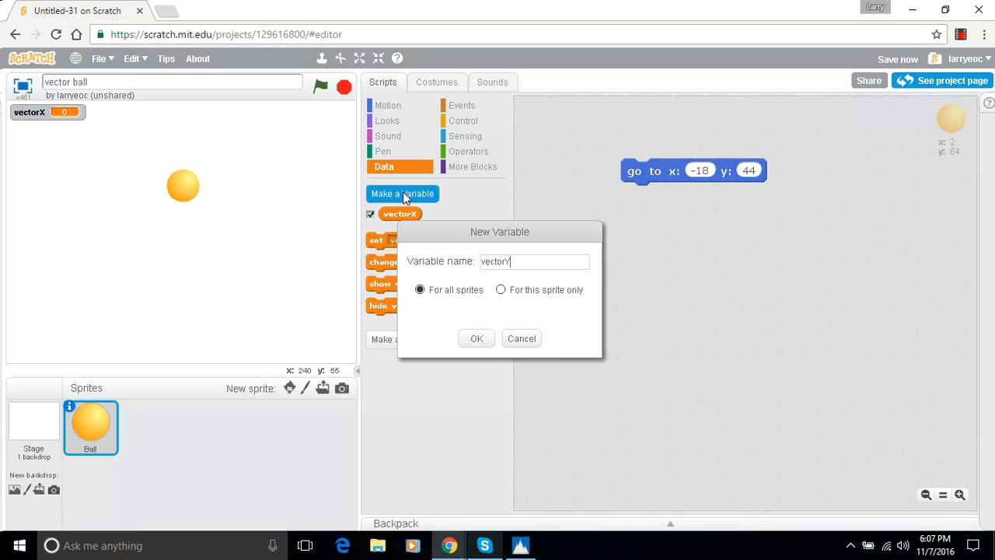
pyautogui.click(476, 338)
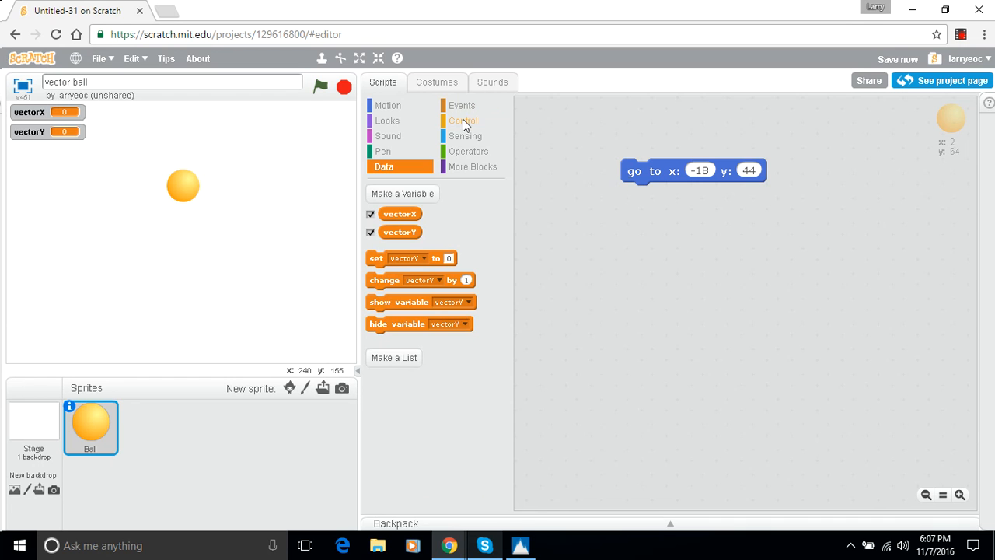
# Attach a forever loop under go to, changing x by vectorX and y by vectorY.
pyautogui.click(463, 120)
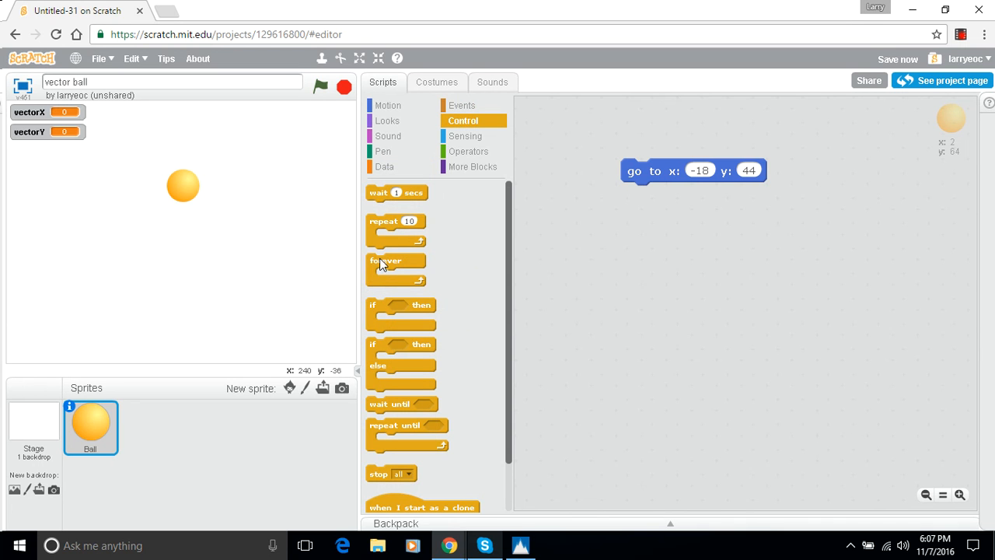
pyautogui.moveTo(386, 261); pyautogui.dragTo(658, 186)
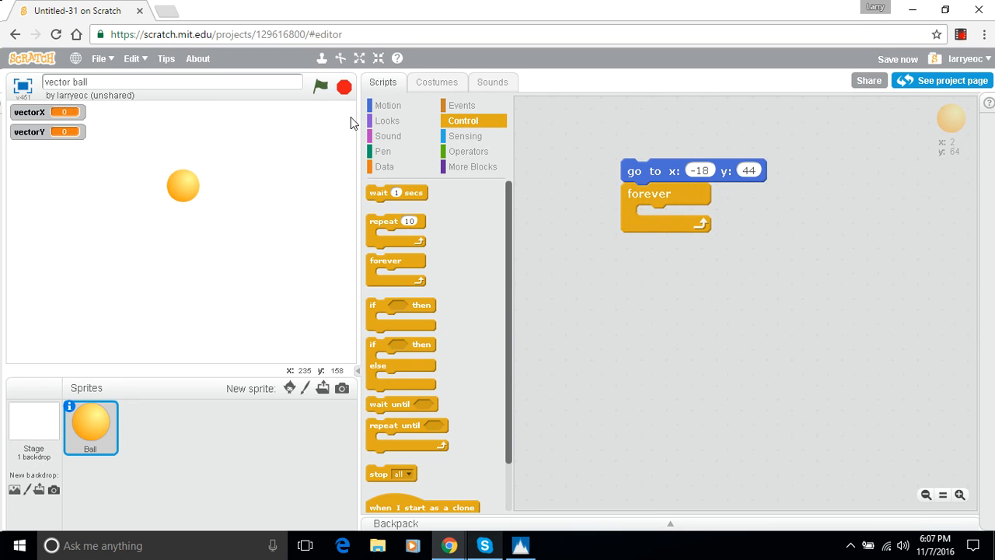
pyautogui.moveTo(537, 338)
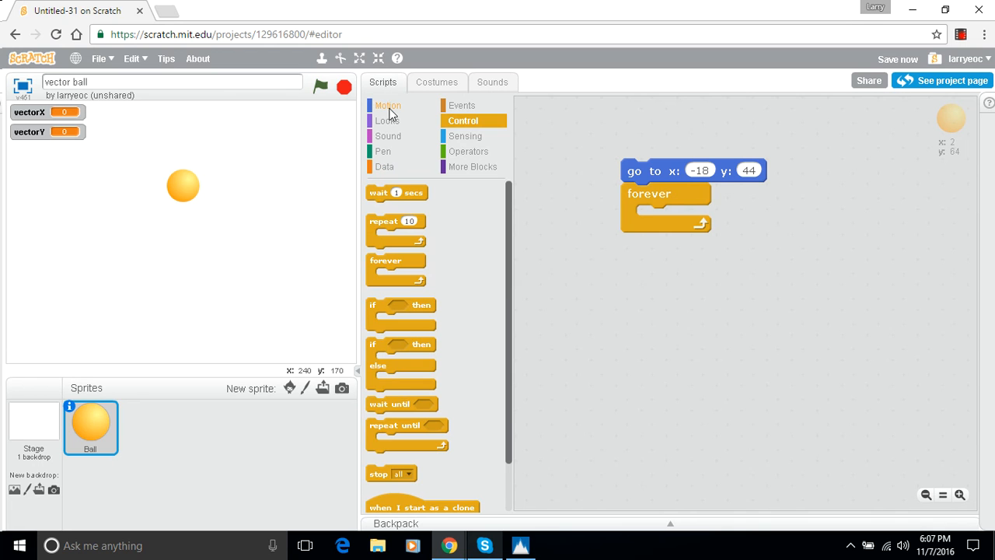
pyautogui.click(387, 105)
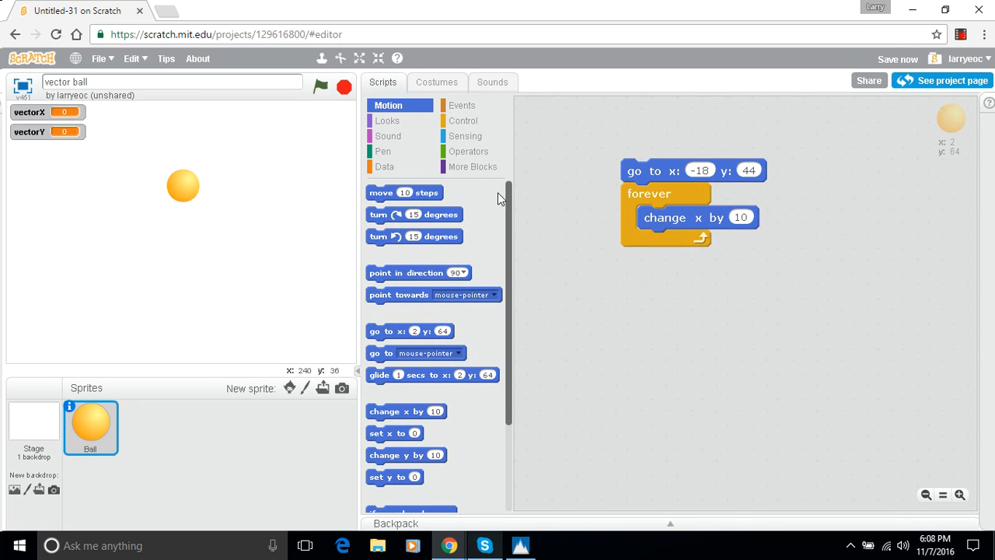
pyautogui.click(385, 167)
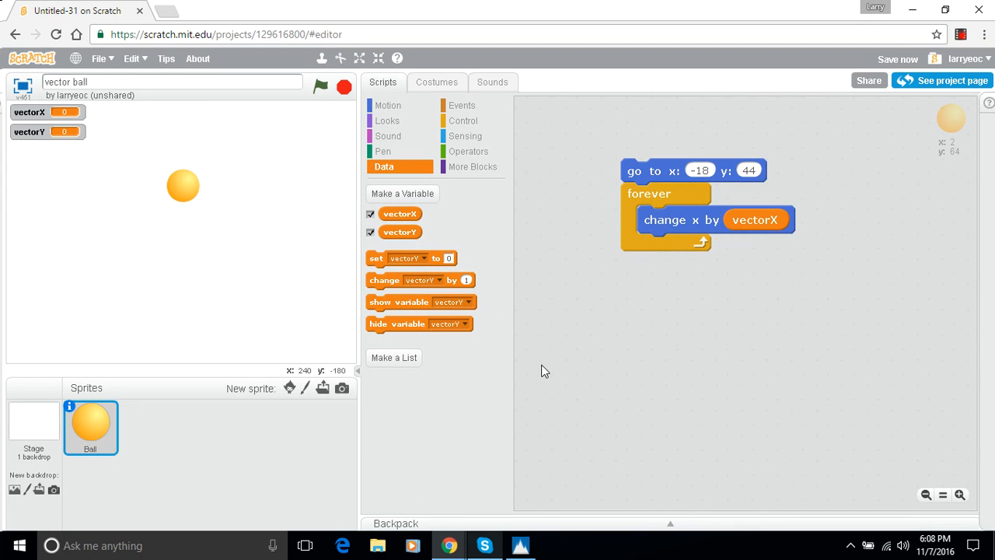
pyautogui.click(387, 105)
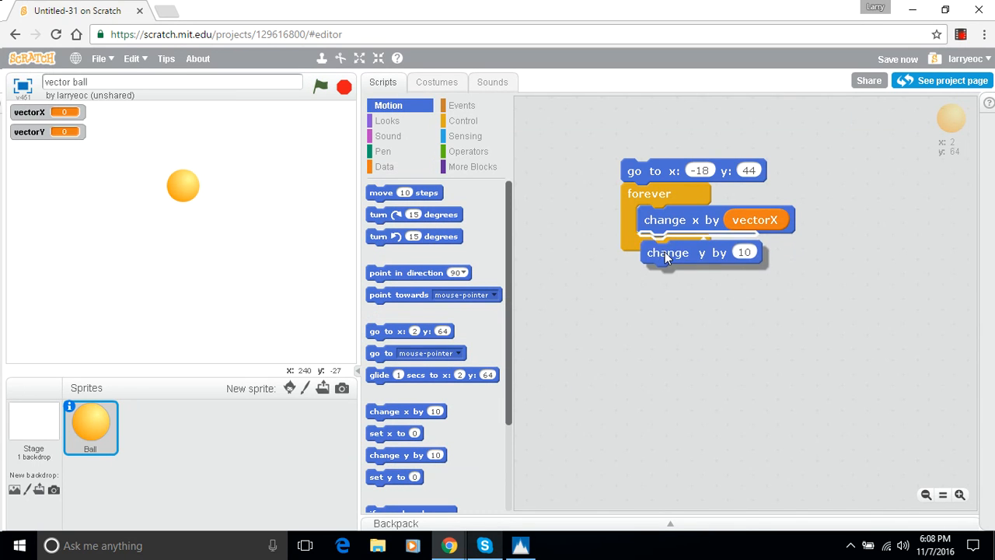
pyautogui.click(384, 167)
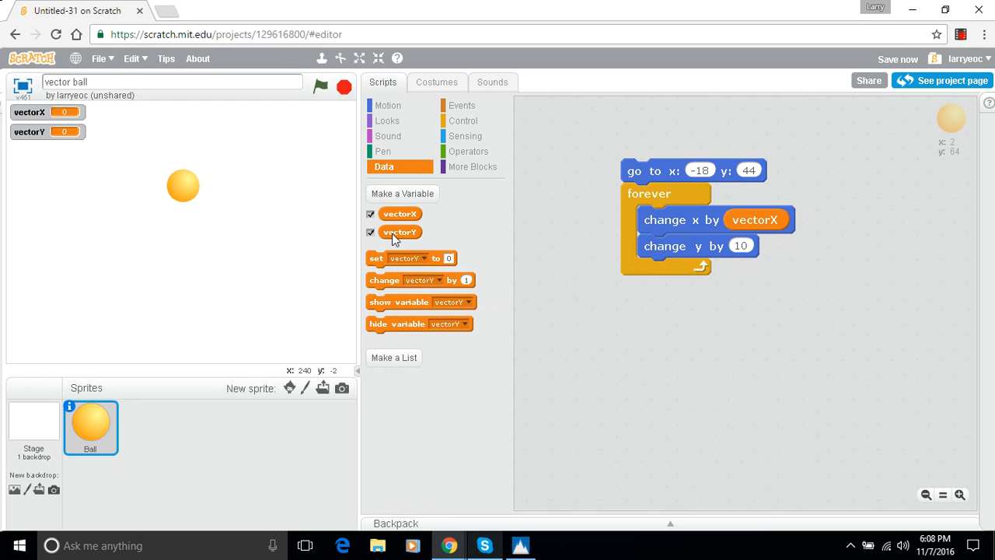
pyautogui.moveTo(400, 232); pyautogui.dragTo(754, 248)
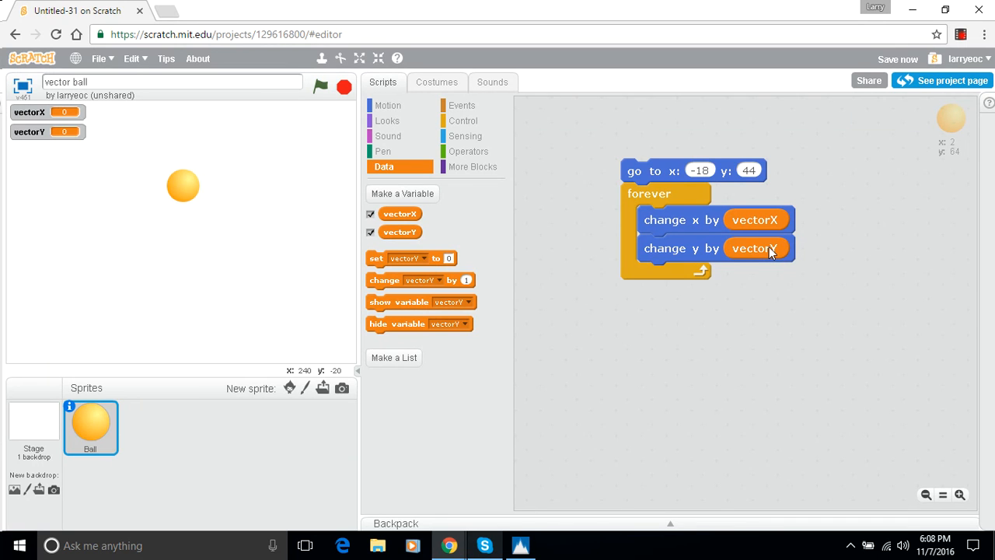
pyautogui.moveTo(244, 227)
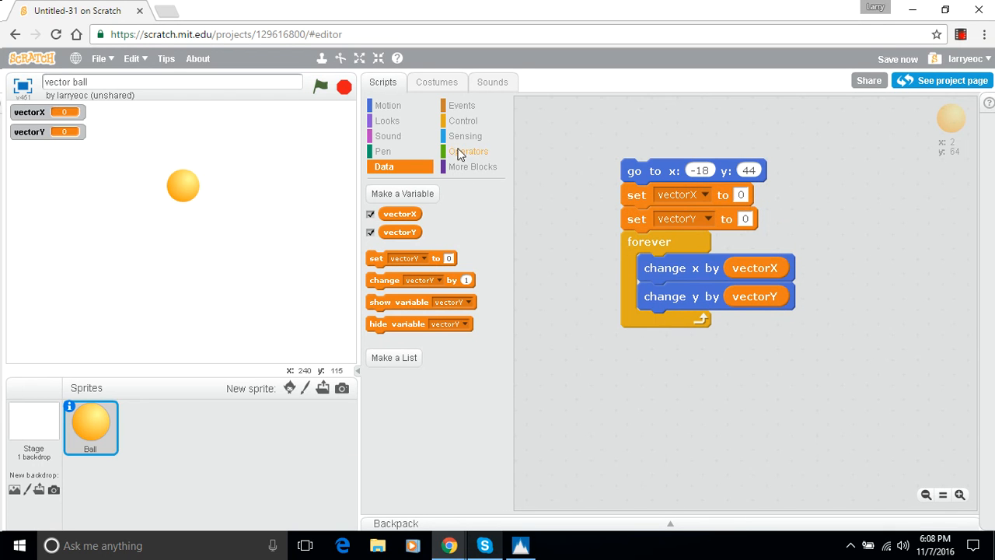
# Add set vectorX and set vectorY blocks, with vectorX set to pick random 5 to 10.
pyautogui.click(471, 151)
pyautogui.write('5')
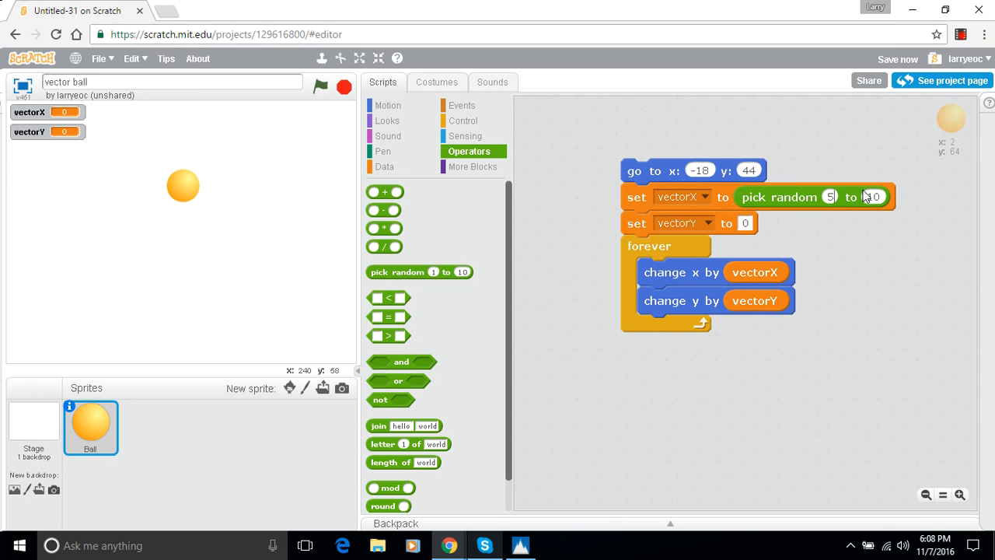
pyautogui.moveTo(762, 201)
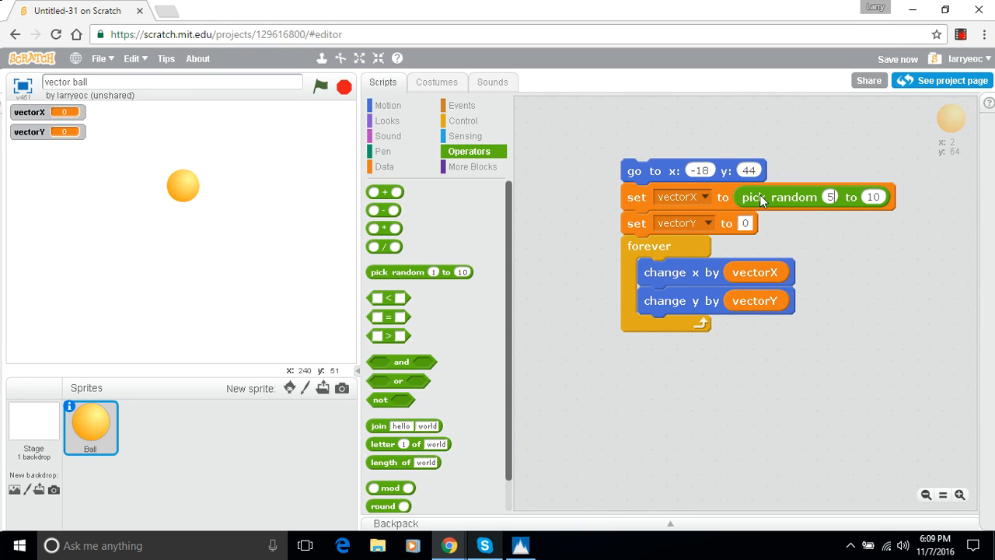
# Duplicate the pick random 5 to 10 block into the set vectorY to block.
pyautogui.rightClick(777, 196)
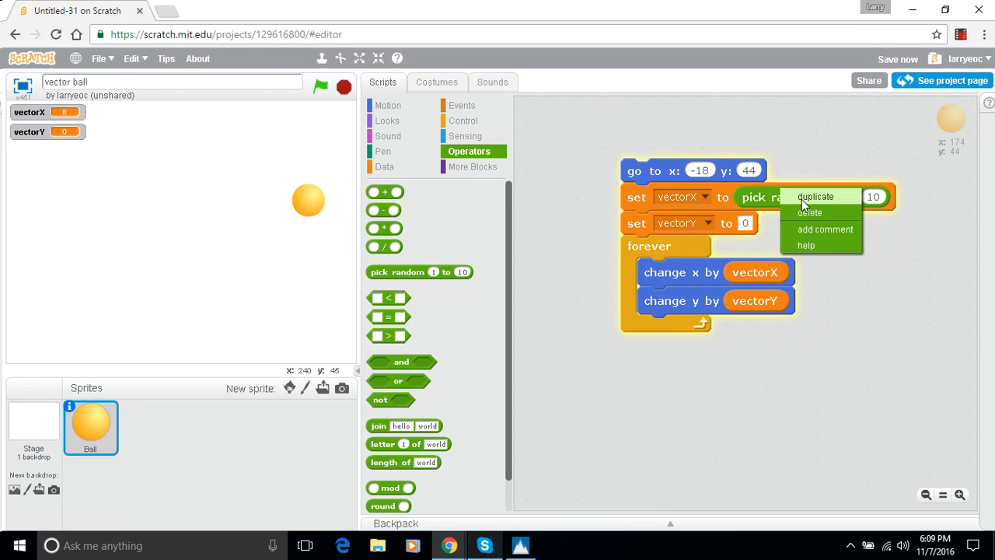
pyautogui.click(817, 196)
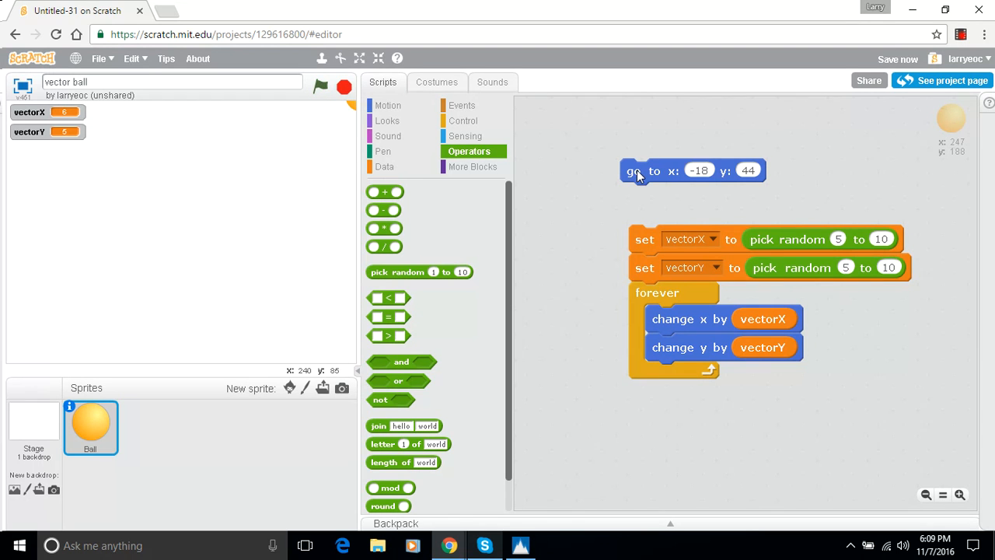
# Separate the go to x: -18 y: 44 block and click it to reset the ball.
pyautogui.click(636, 170)
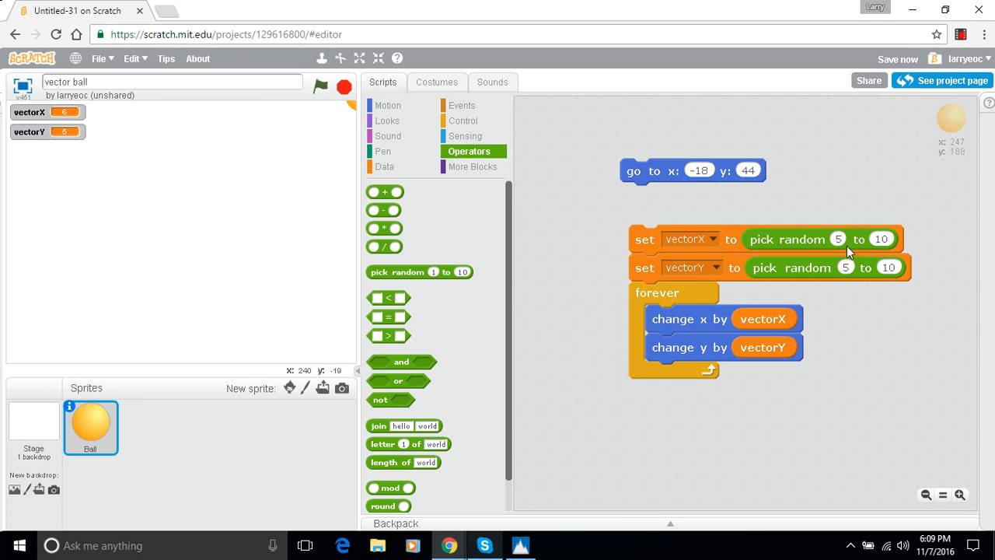
pyautogui.moveTo(883, 286)
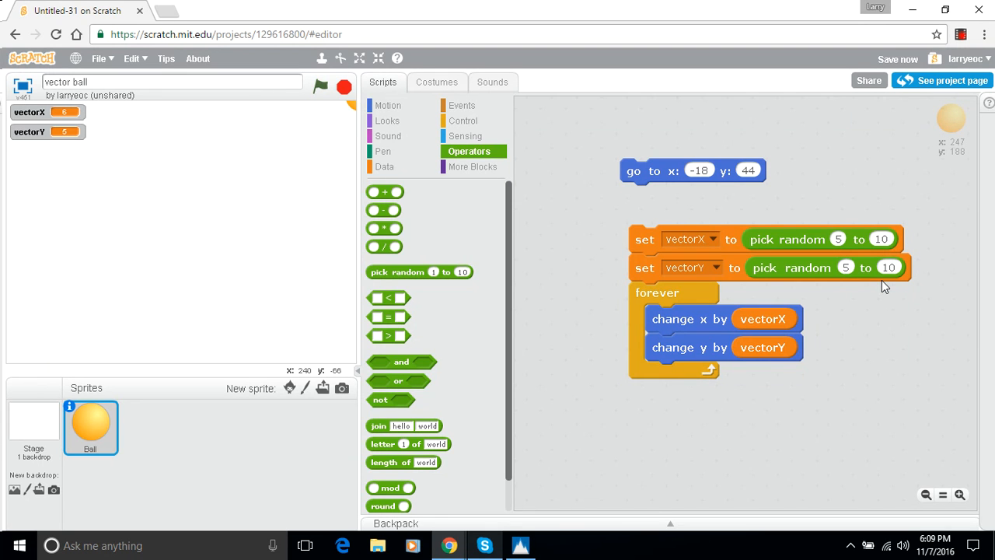
pyautogui.moveTo(232, 241)
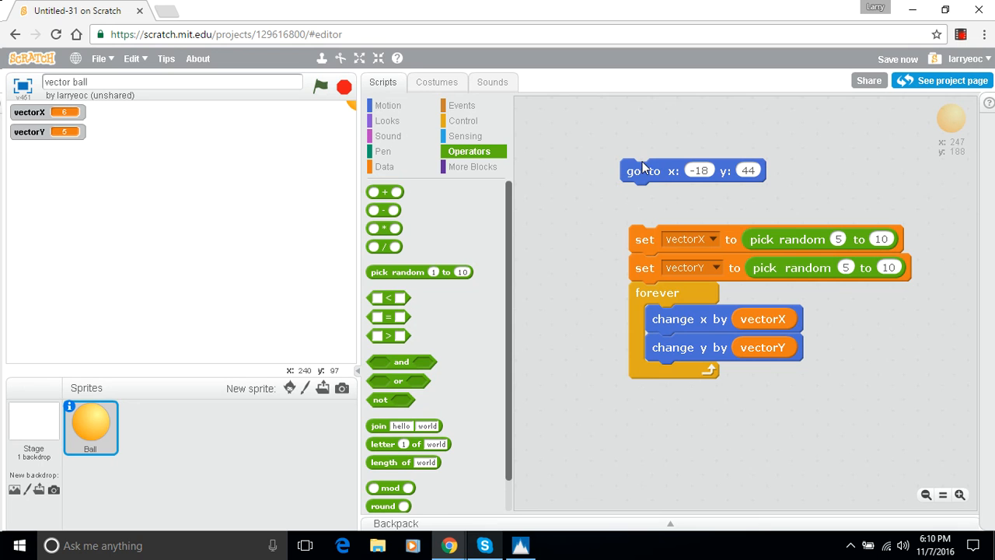
pyautogui.click(643, 171)
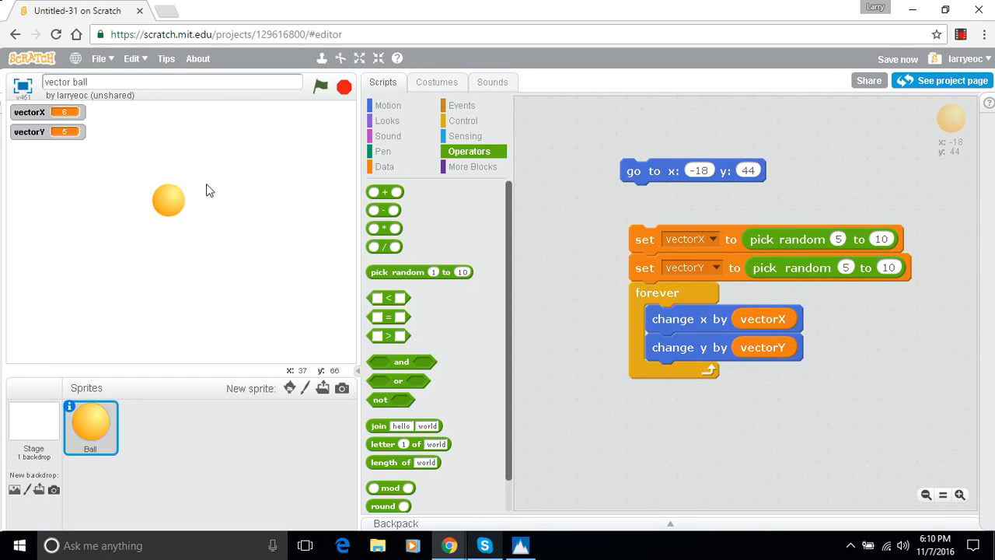
pyautogui.moveTo(501, 119)
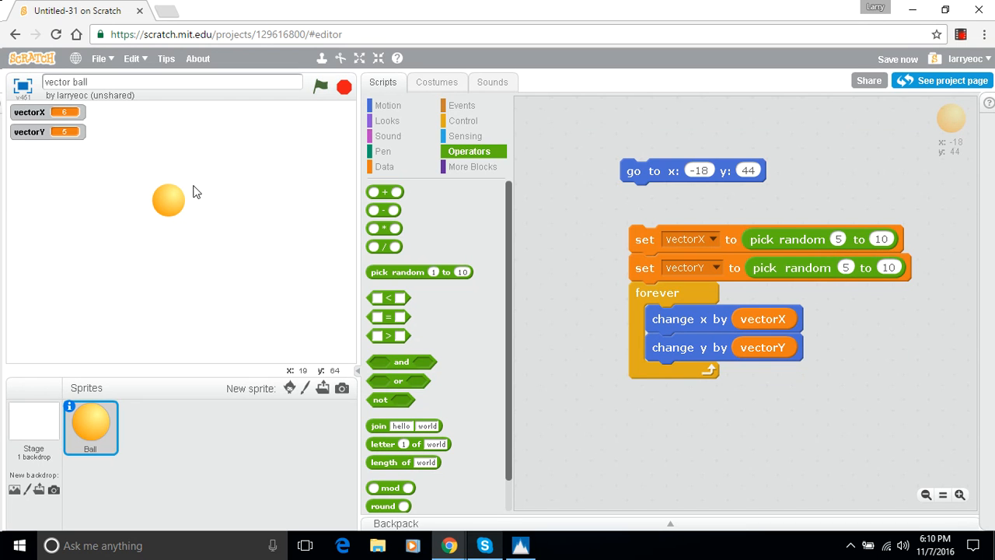
pyautogui.moveTo(755, 236)
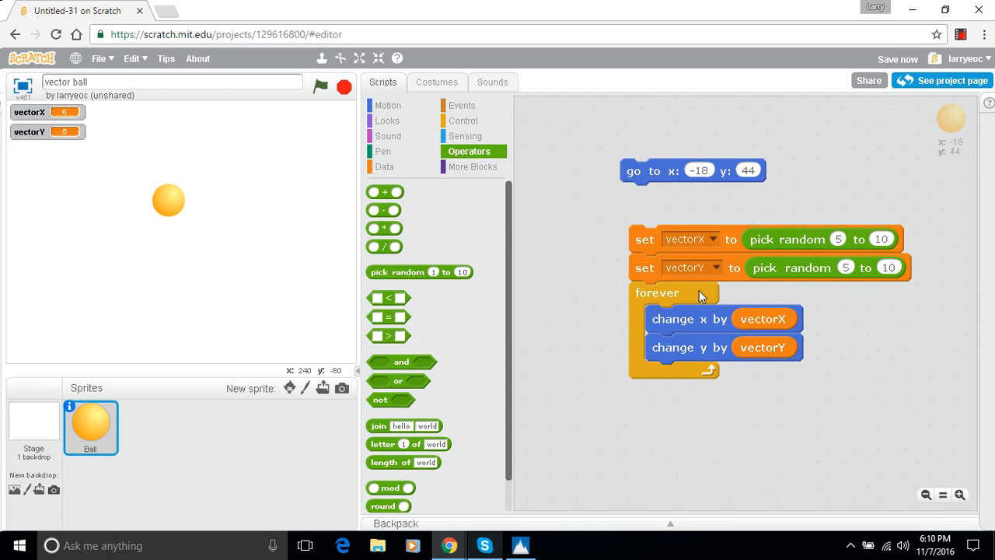
pyautogui.moveTo(273, 156)
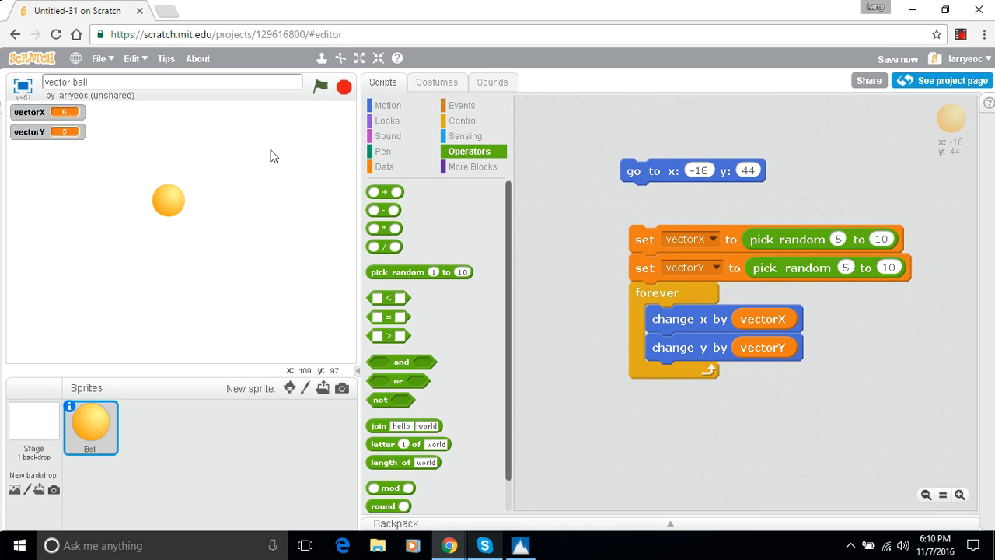
pyautogui.moveTo(301, 150)
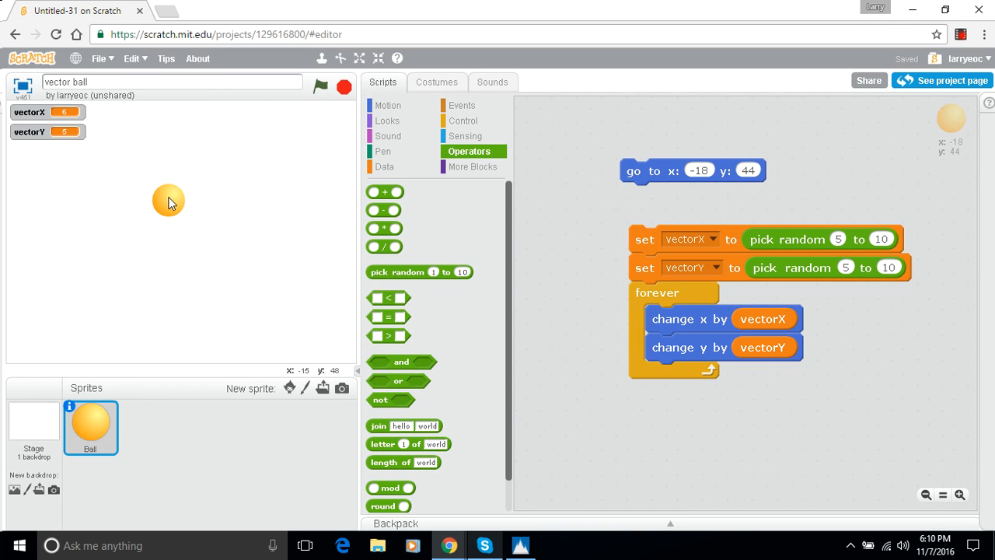
pyautogui.moveTo(348, 160)
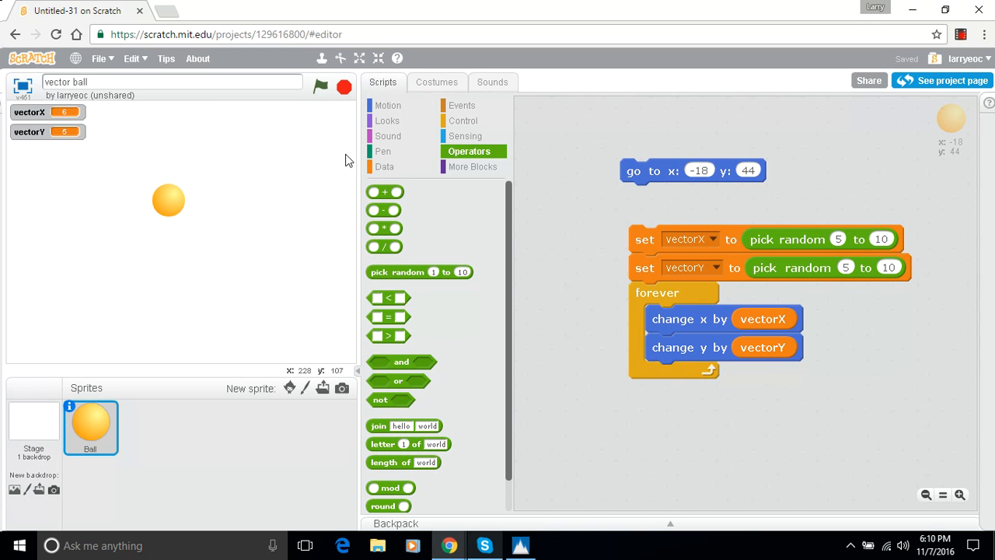
pyautogui.moveTo(353, 165)
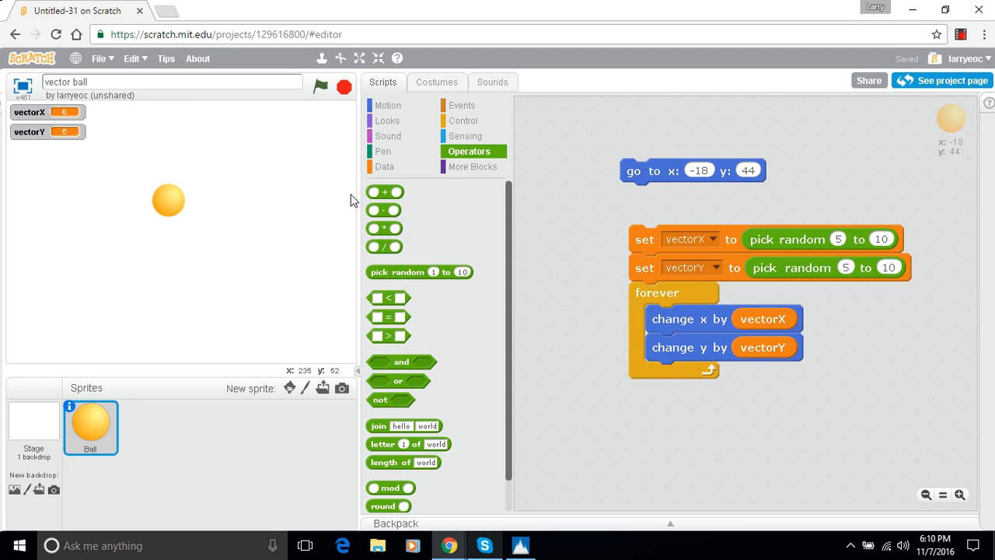
pyautogui.moveTo(188, 177)
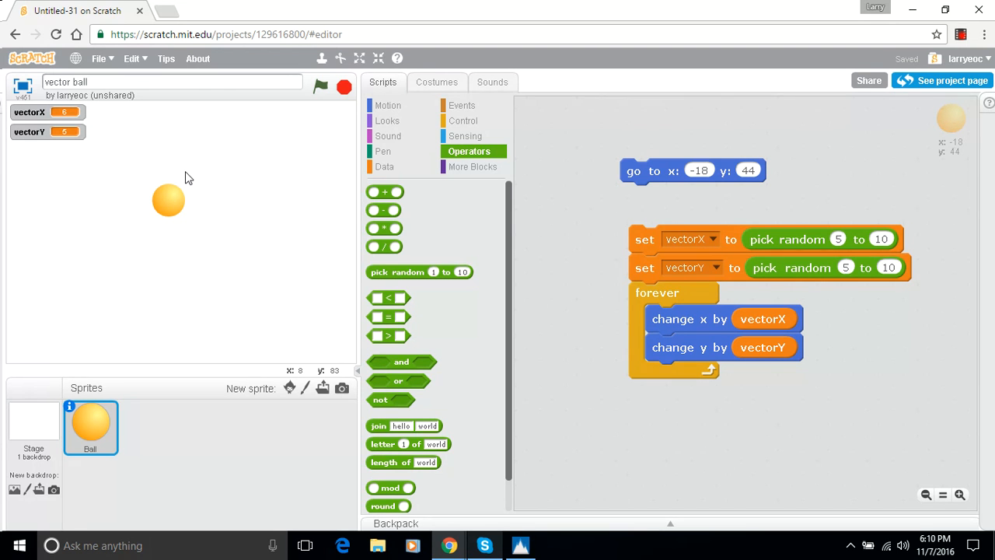
pyautogui.moveTo(8, 233)
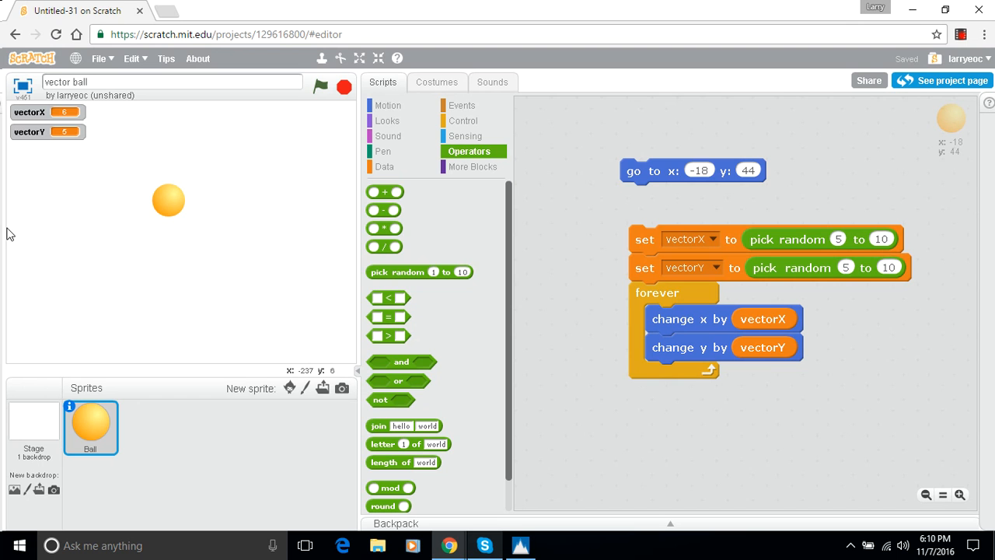
pyautogui.moveTo(299, 102)
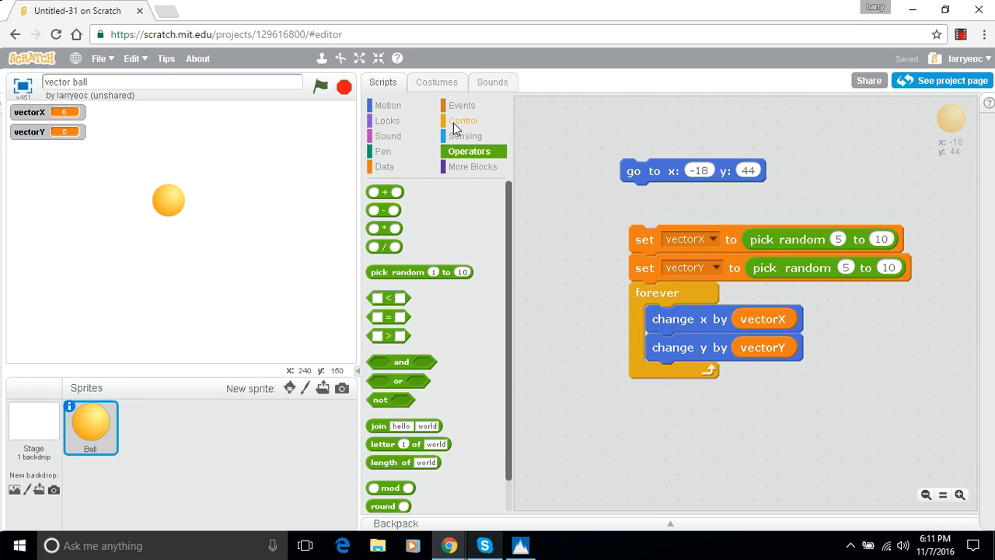
# Build an x position > 230 comparison and drop it into the if slot.
pyautogui.click(464, 120)
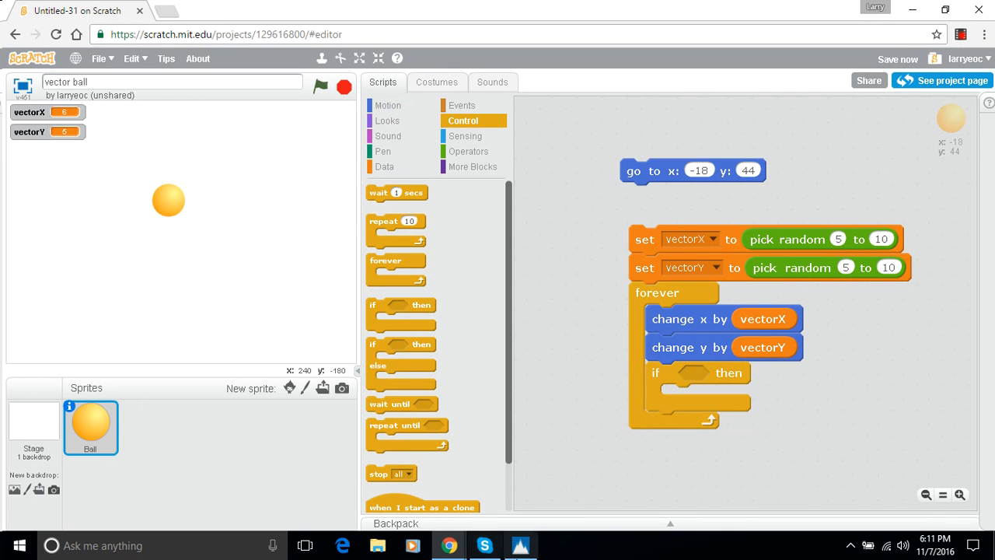
pyautogui.click(388, 105)
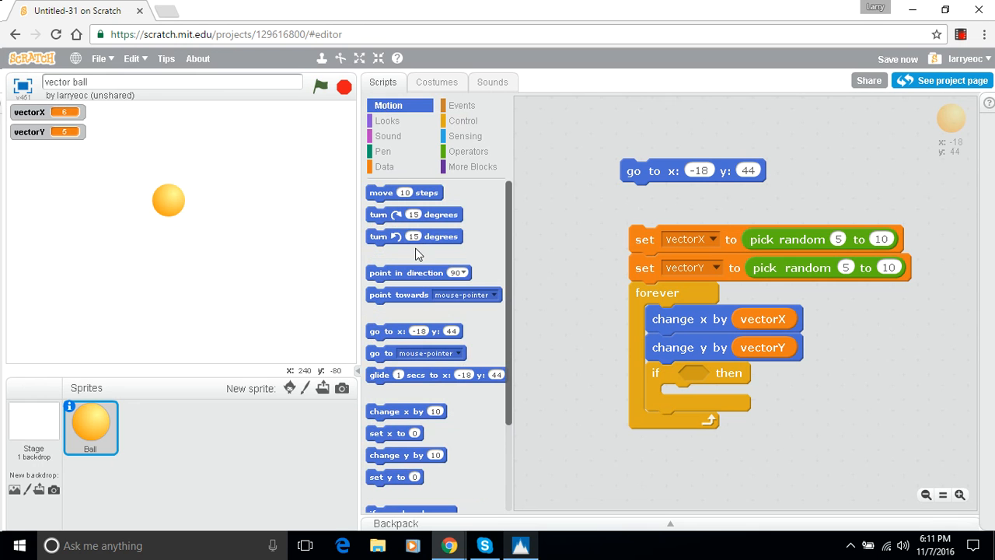
pyautogui.scroll(-3)
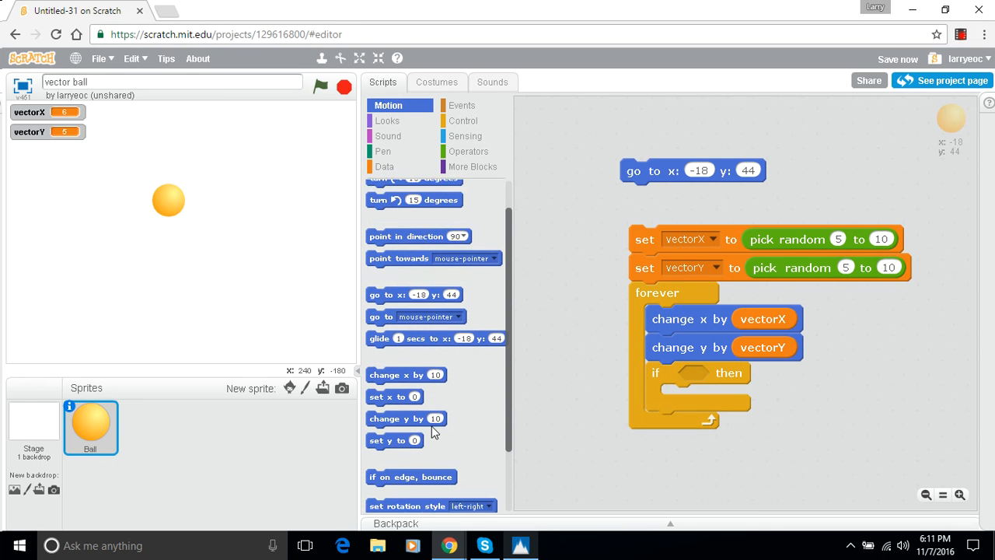
pyautogui.scroll(-3)
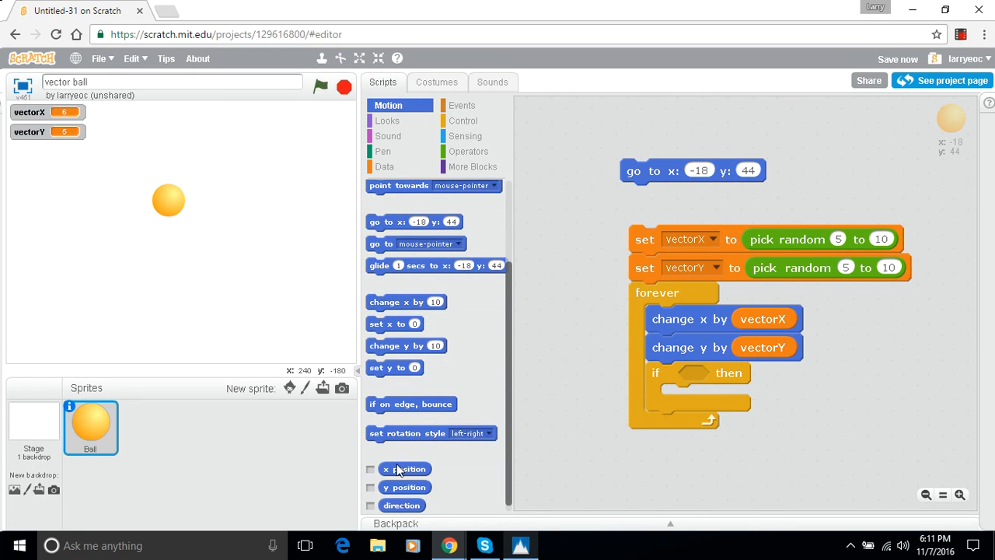
pyautogui.moveTo(404, 469); pyautogui.dragTo(658, 465)
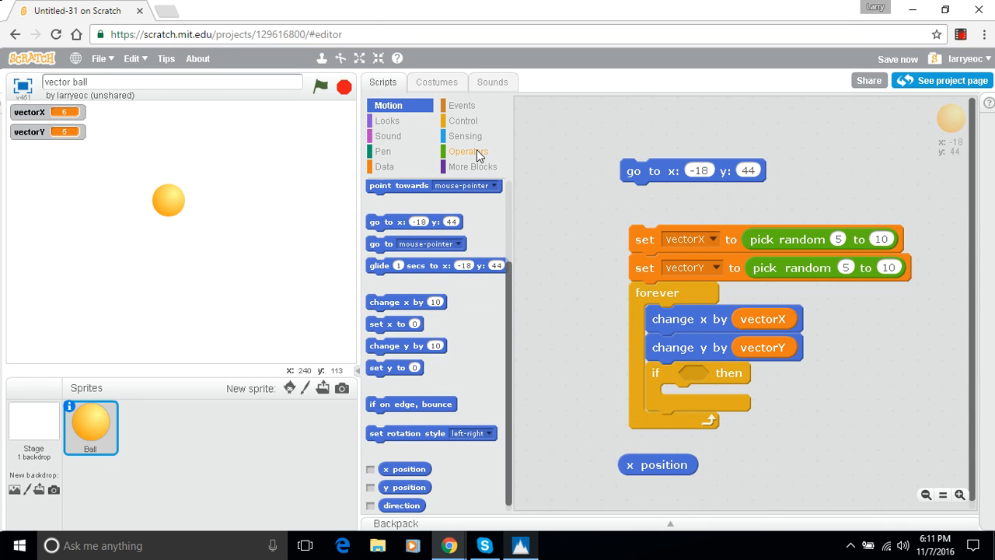
pyautogui.click(468, 151)
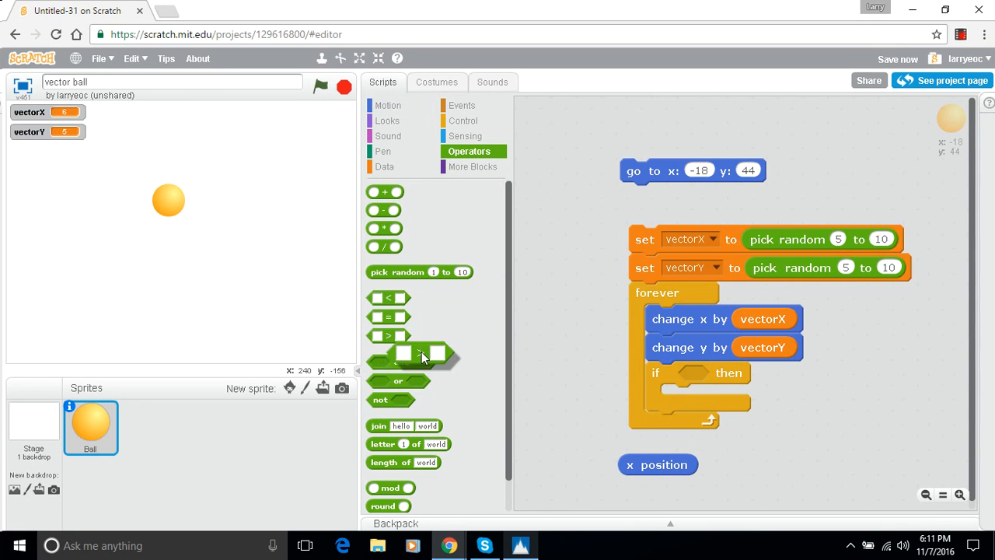
pyautogui.moveTo(658, 464); pyautogui.dragTo(744, 464)
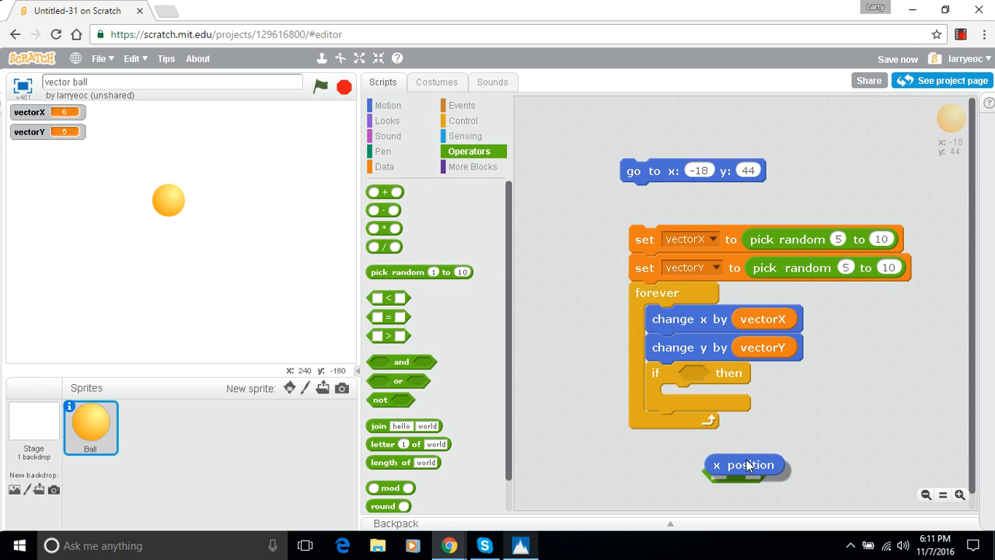
pyautogui.moveTo(744, 464); pyautogui.dragTo(759, 473)
pyautogui.write('230')
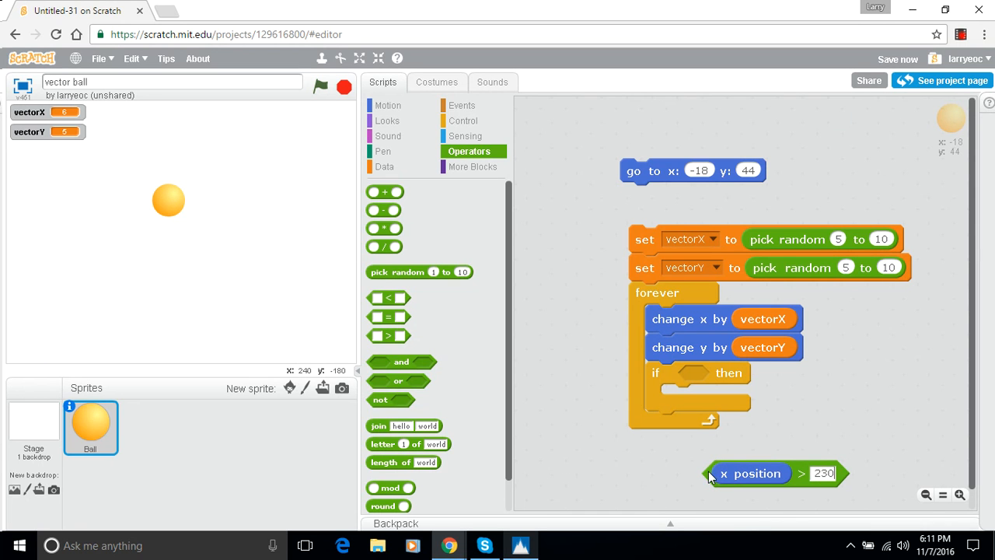
pyautogui.moveTo(752, 473); pyautogui.dragTo(692, 373)
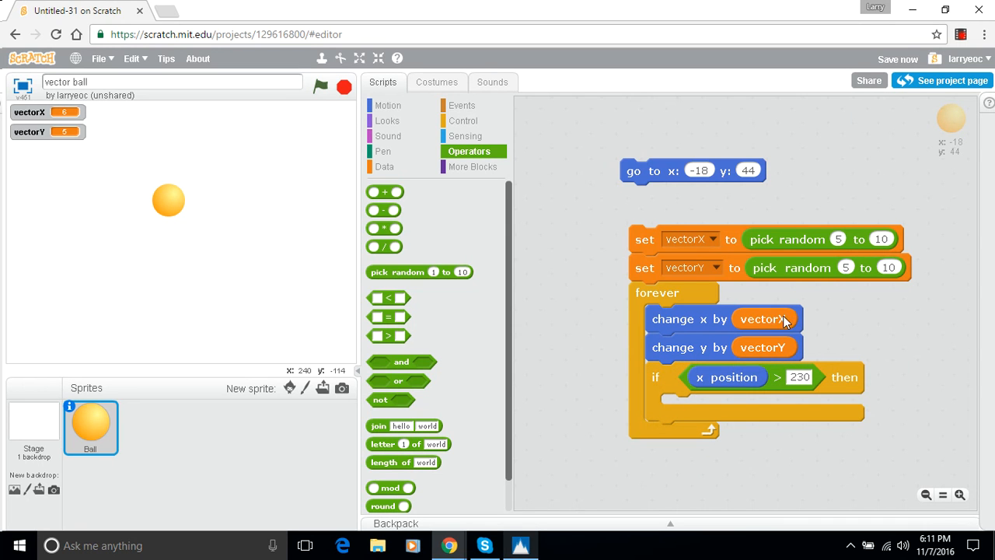
pyautogui.moveTo(776, 323)
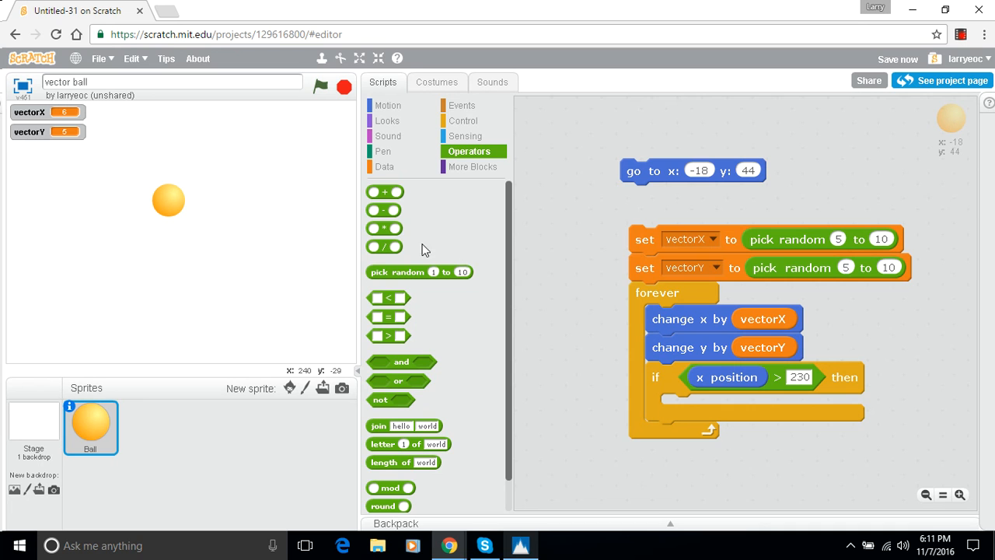
# Set vectorX to vectorX * -1 inside the if, then duplicate the if below.
pyautogui.click(384, 167)
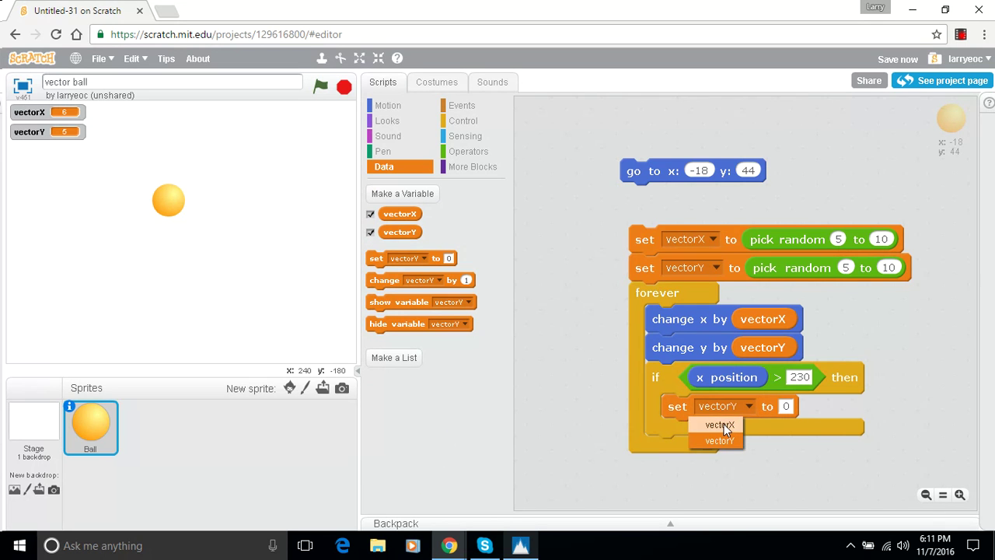
pyautogui.click(471, 151)
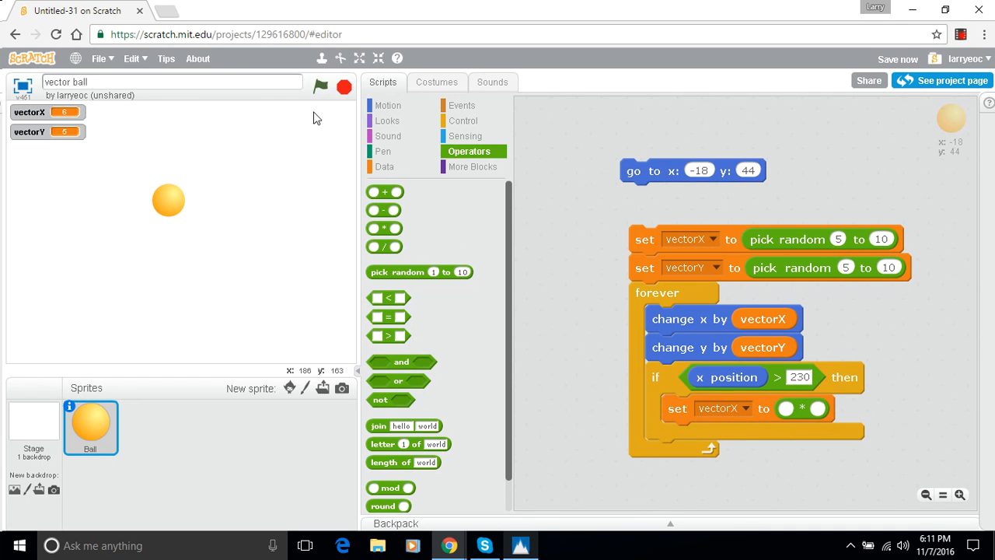
pyautogui.click(383, 166)
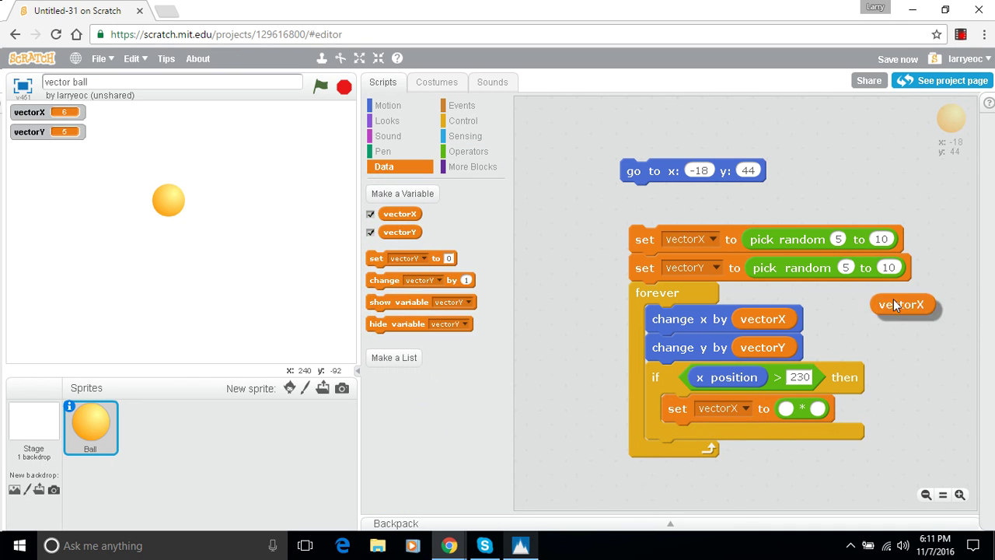
pyautogui.moveTo(902, 304); pyautogui.dragTo(810, 411)
pyautogui.write('-1')
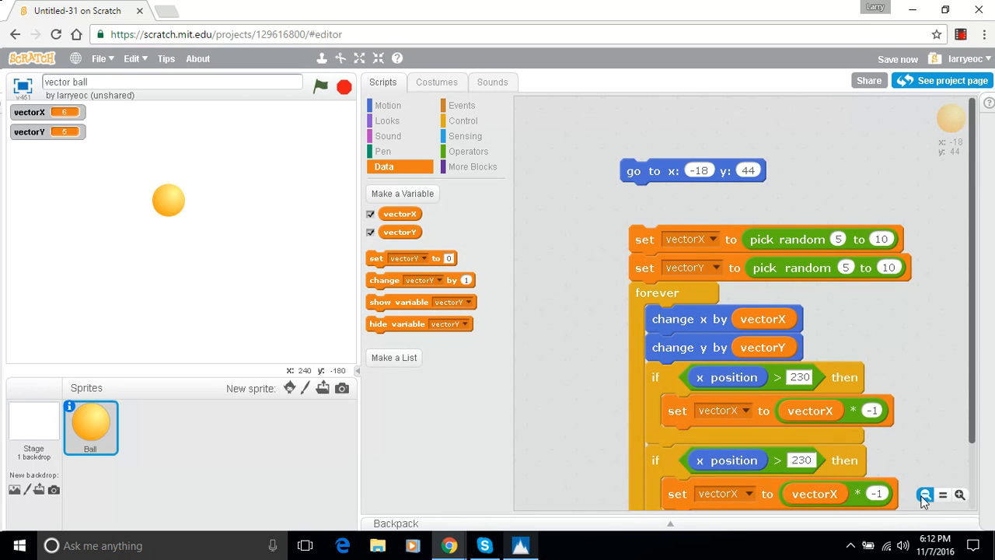
# Zoom out and give the second if an x position < -230 condition.
pyautogui.click(925, 494)
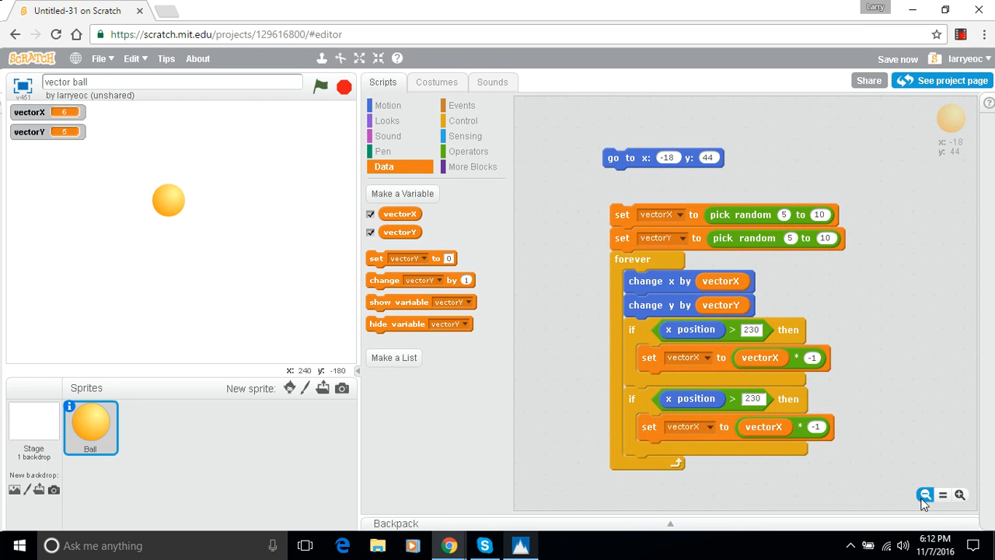
pyautogui.moveTo(729, 399)
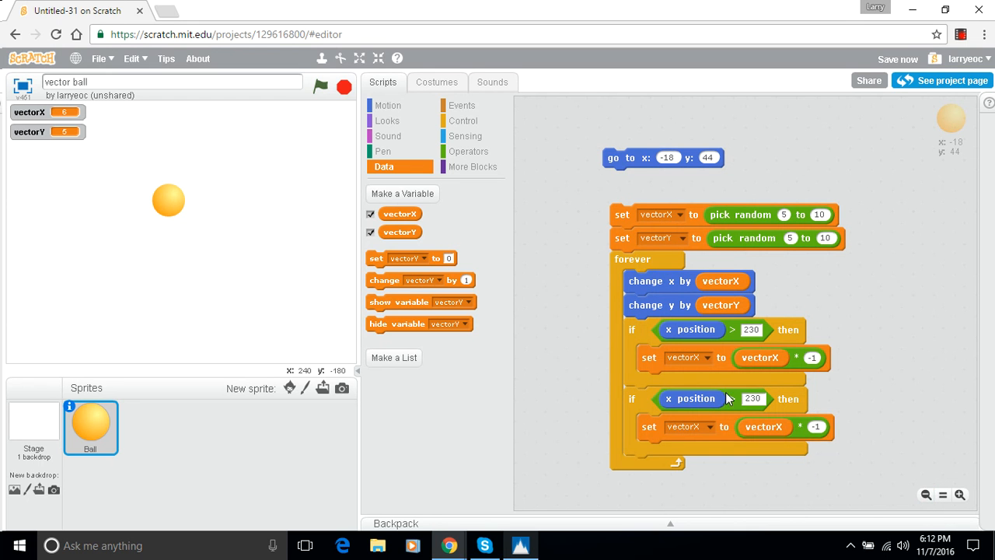
pyautogui.moveTo(463, 151)
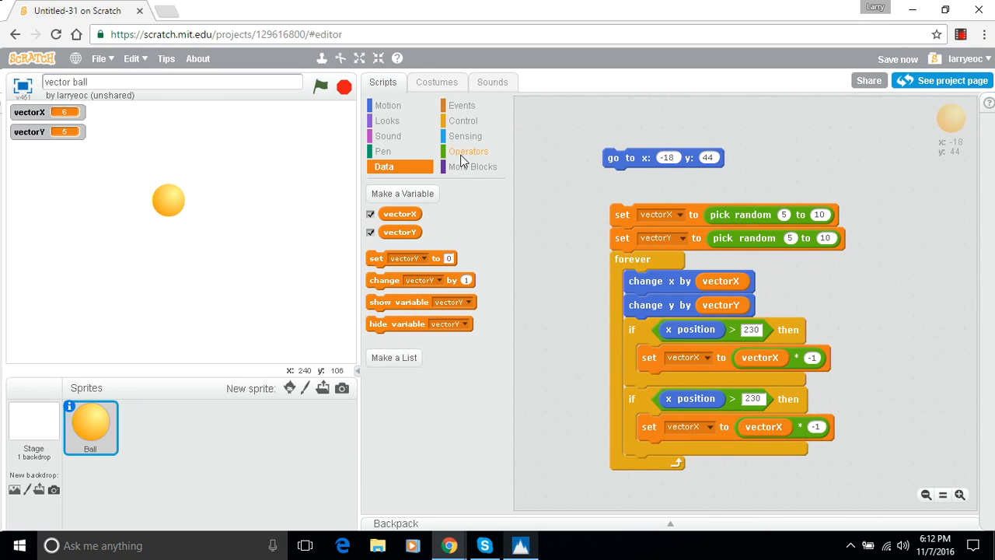
pyautogui.click(468, 151)
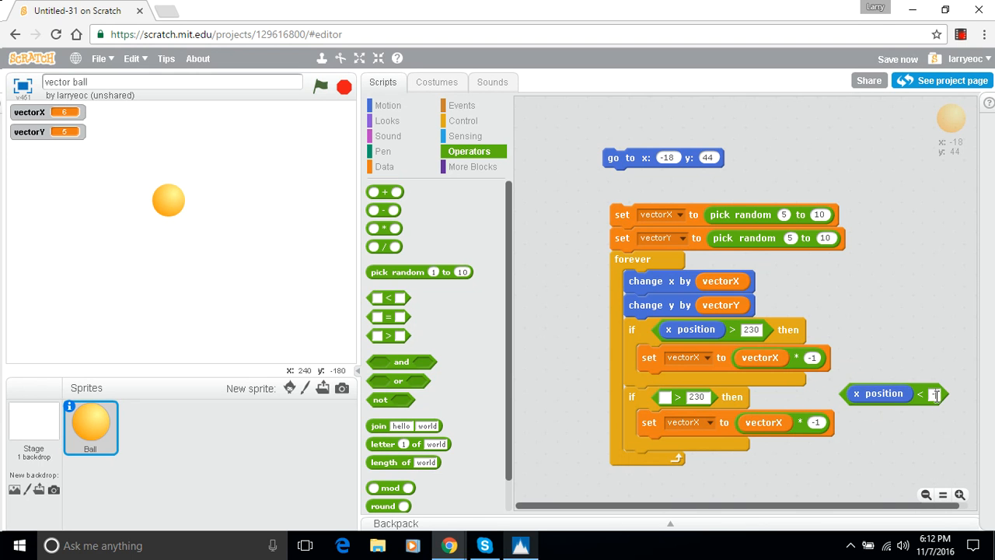
pyautogui.write('-230')
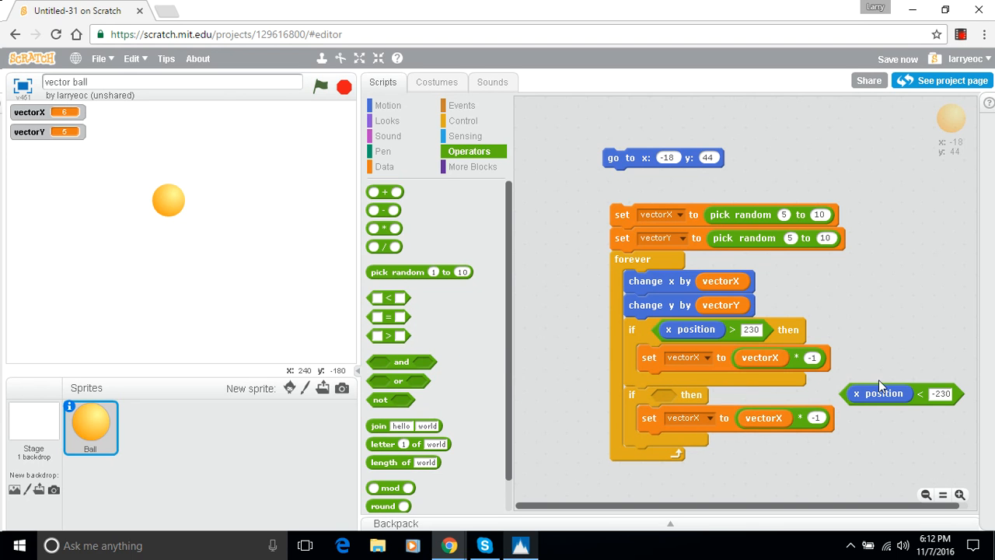
pyautogui.moveTo(879, 393); pyautogui.dragTo(696, 399)
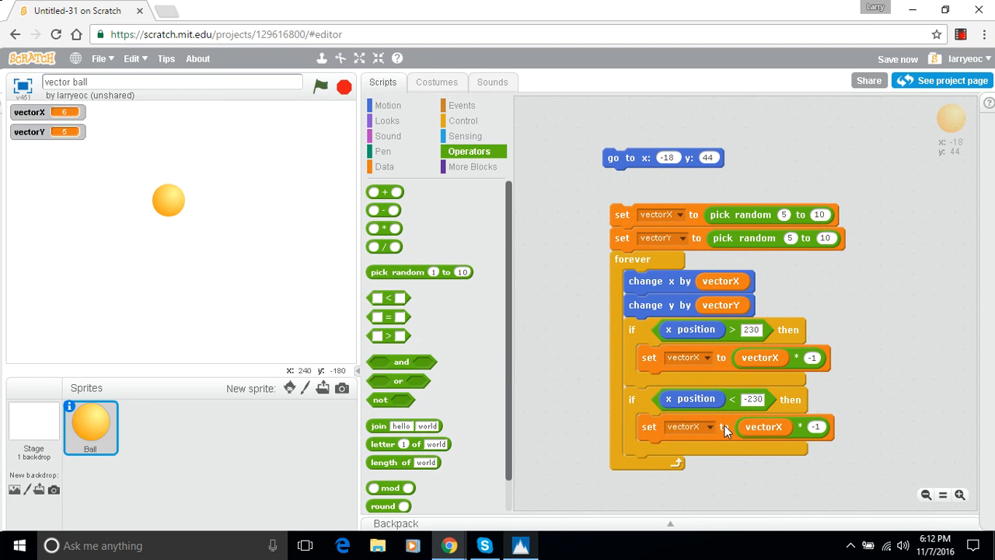
pyautogui.moveTo(838, 434)
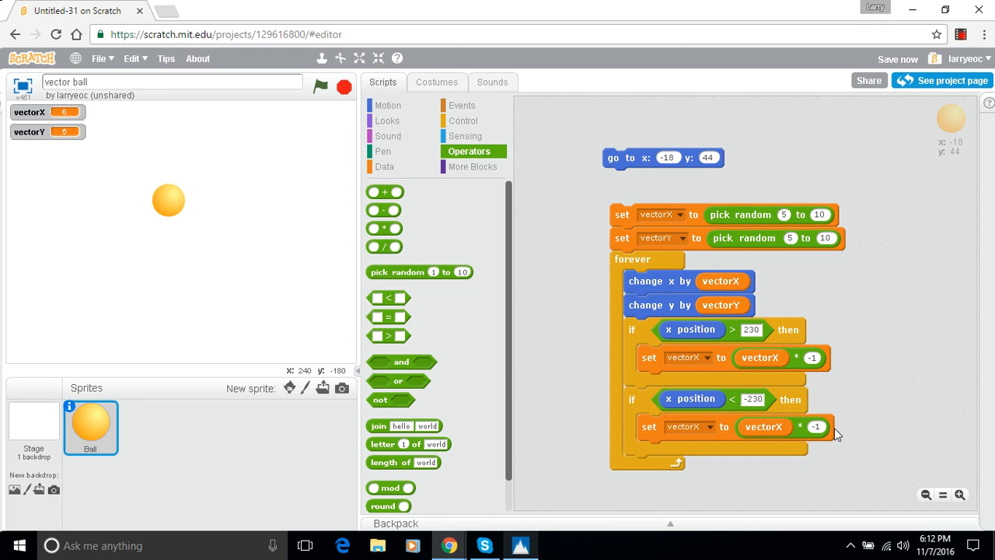
pyautogui.moveTo(559, 420)
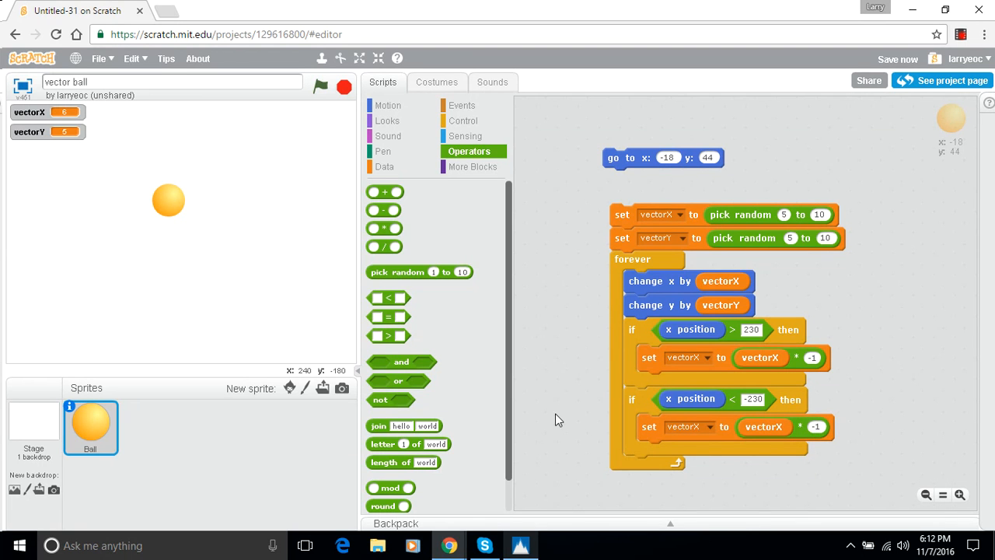
pyautogui.moveTo(813, 429)
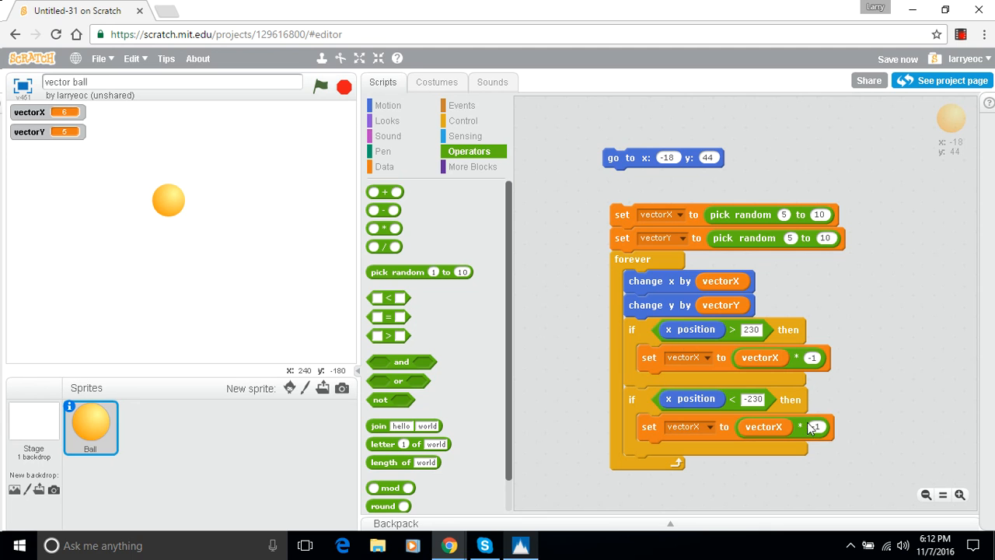
pyautogui.moveTo(827, 428)
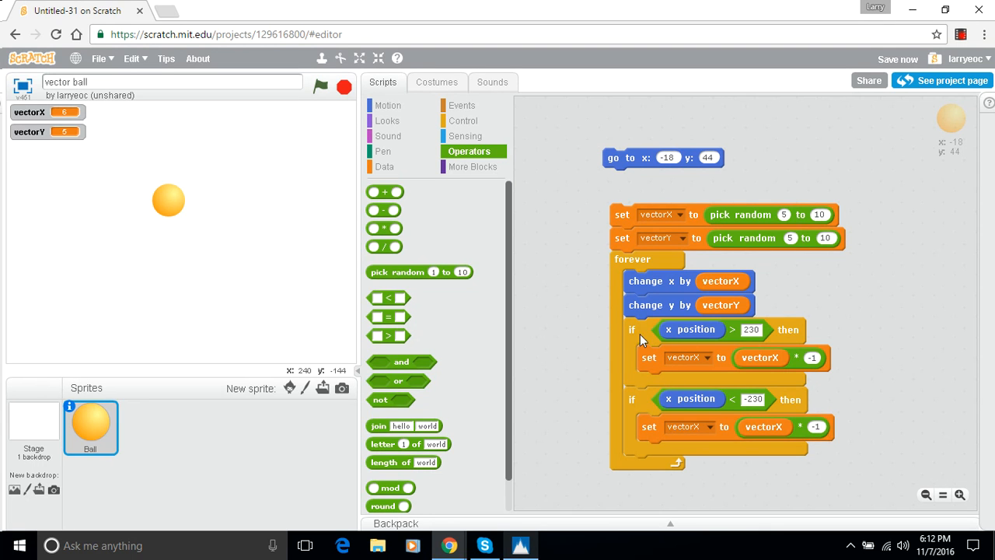
pyautogui.moveTo(630, 373)
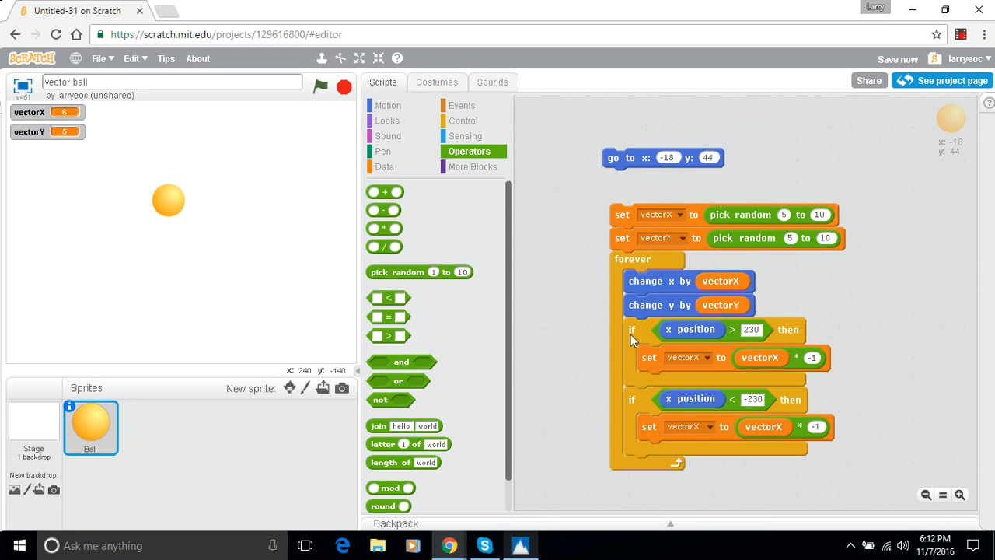
# Duplicate both x-position if blocks below and pull x position out of the third if.
pyautogui.rightClick(634, 340)
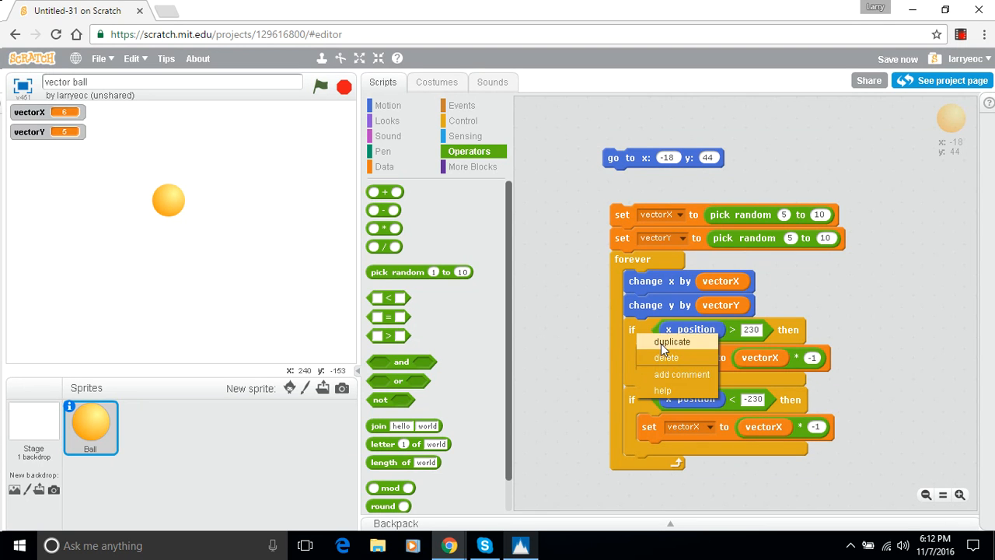
pyautogui.click(665, 342)
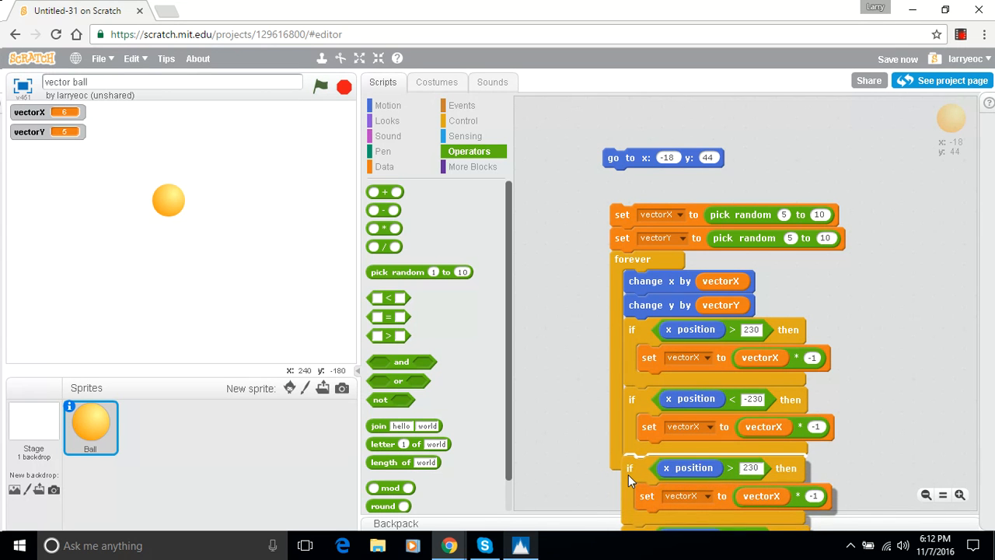
pyautogui.scroll(-3)
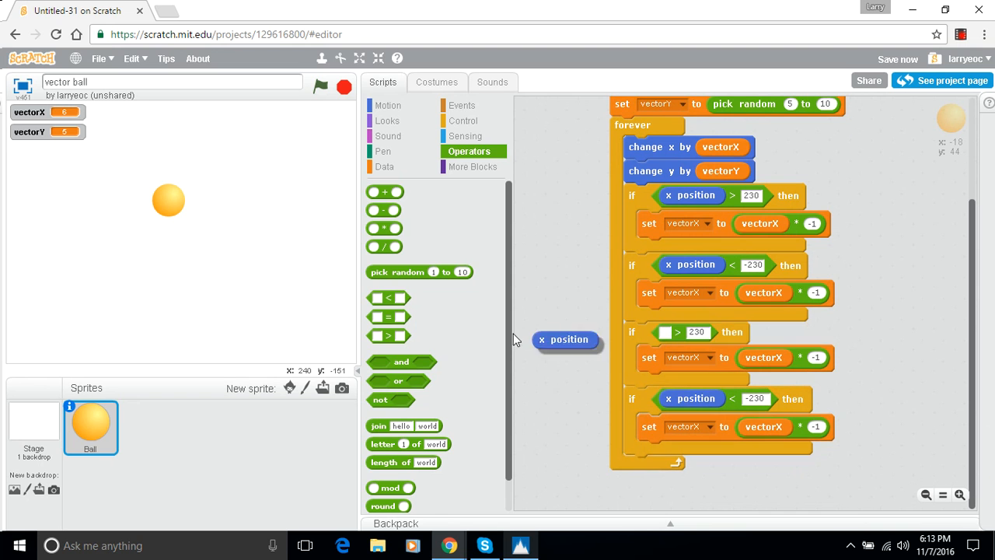
# Enter 170 for the top-edge threshold, edit the bottom-edge limit, and open its variable menu.
pyautogui.click(388, 105)
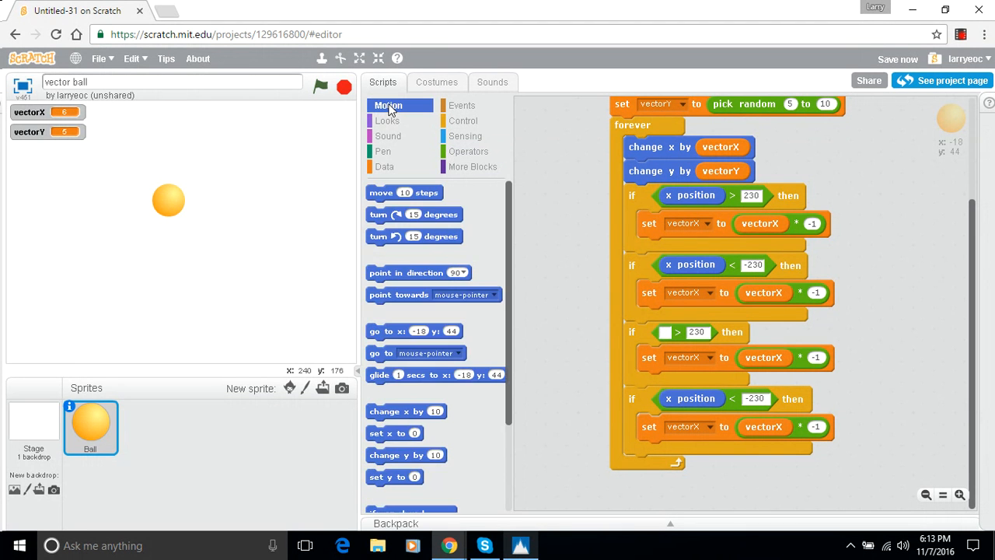
pyautogui.scroll(-3)
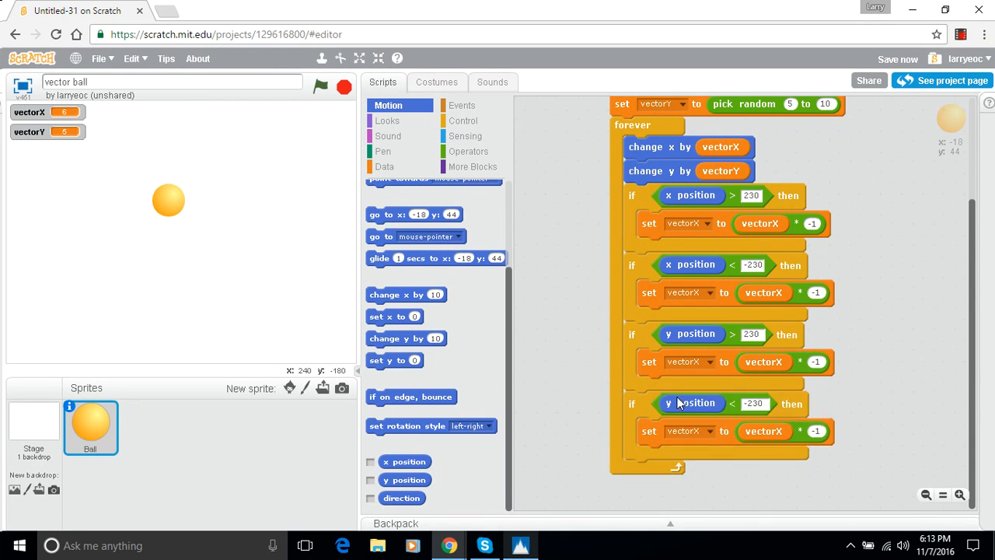
pyautogui.click(751, 334)
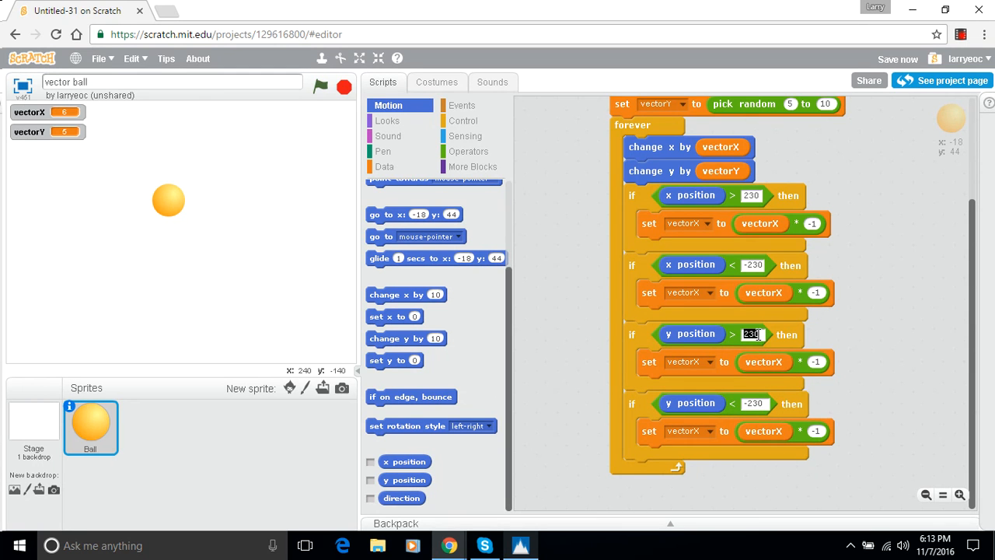
pyautogui.write('170')
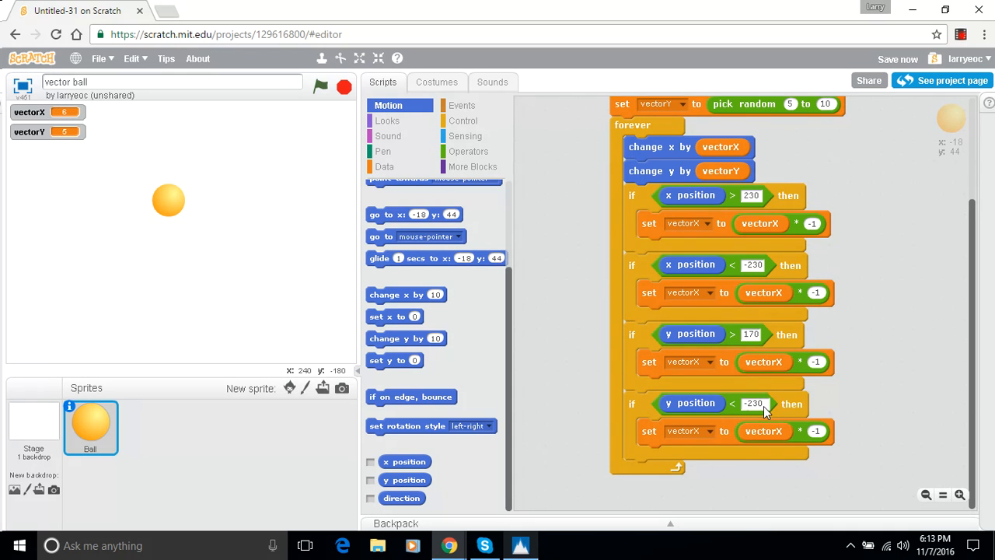
pyautogui.click(751, 404)
pyautogui.write('-170')
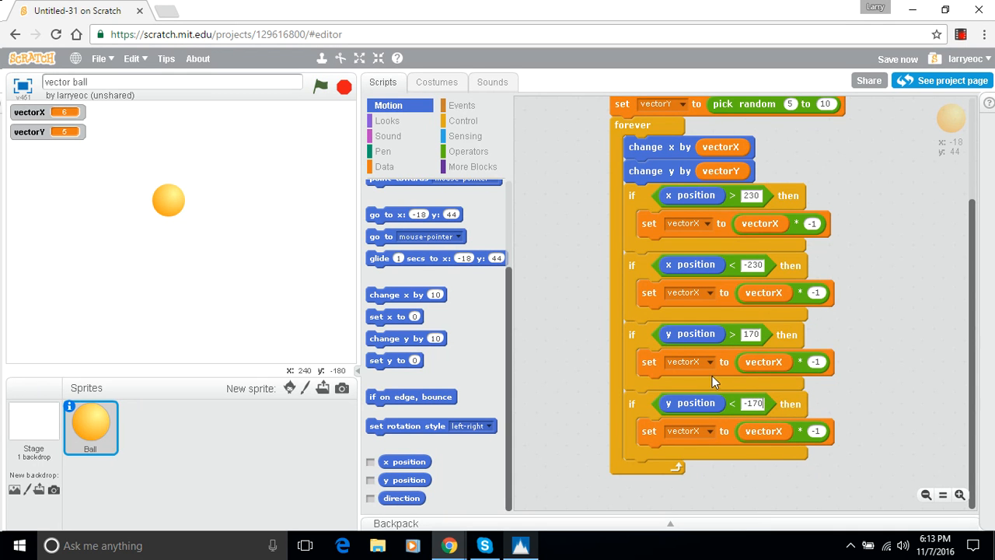
pyautogui.click(688, 361)
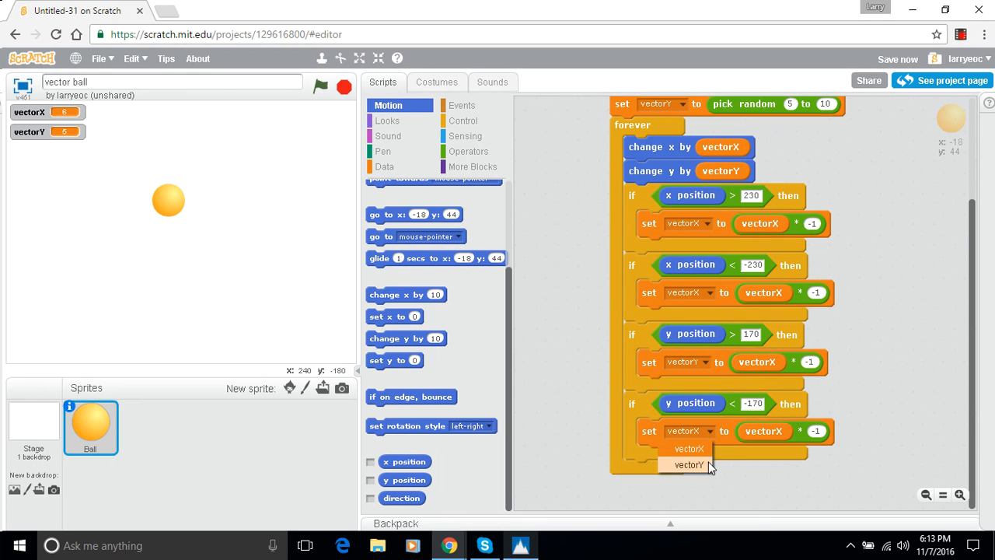
# Make the bottom-edge check set vectorY and drag a vectorY reporter into the vertical checks.
pyautogui.click(687, 465)
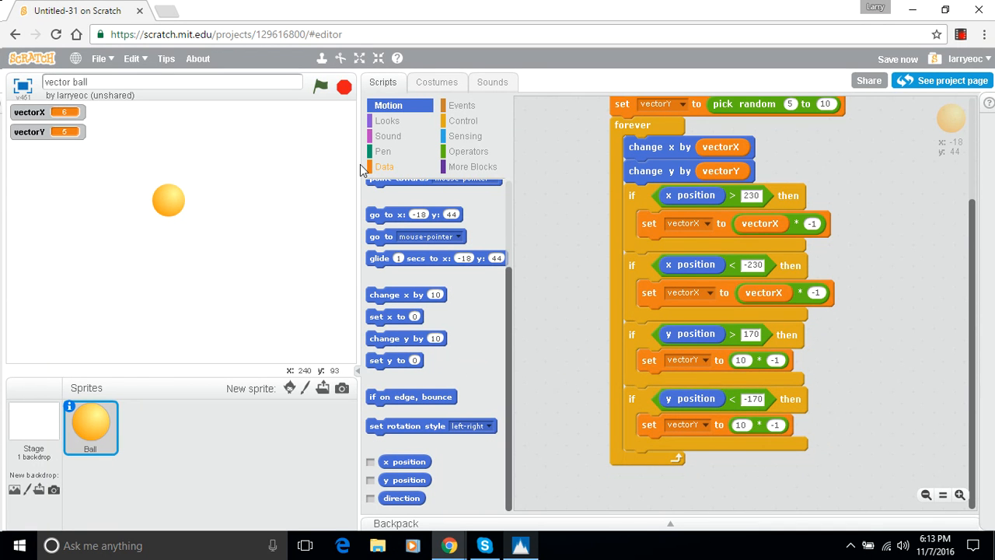
pyautogui.click(383, 167)
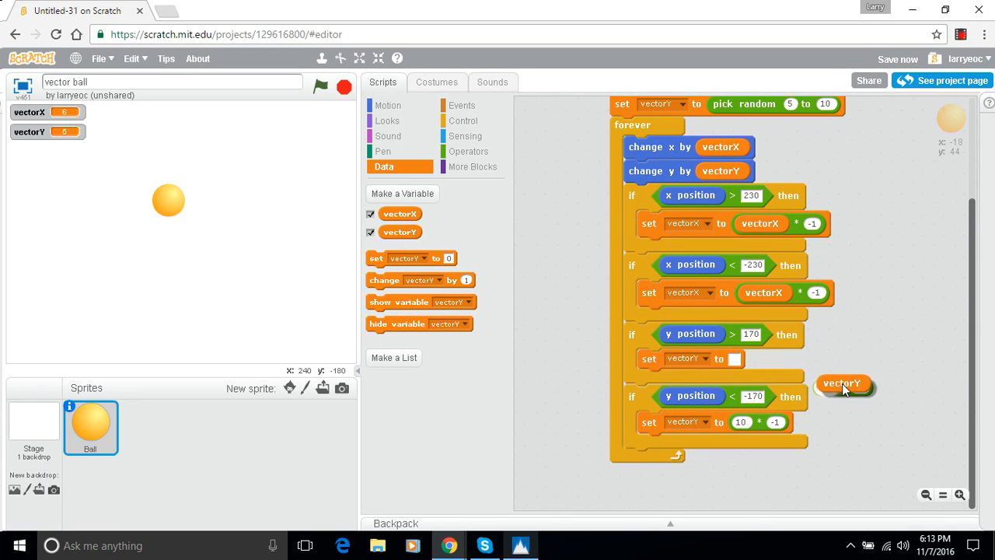
pyautogui.moveTo(843, 383); pyautogui.dragTo(772, 330)
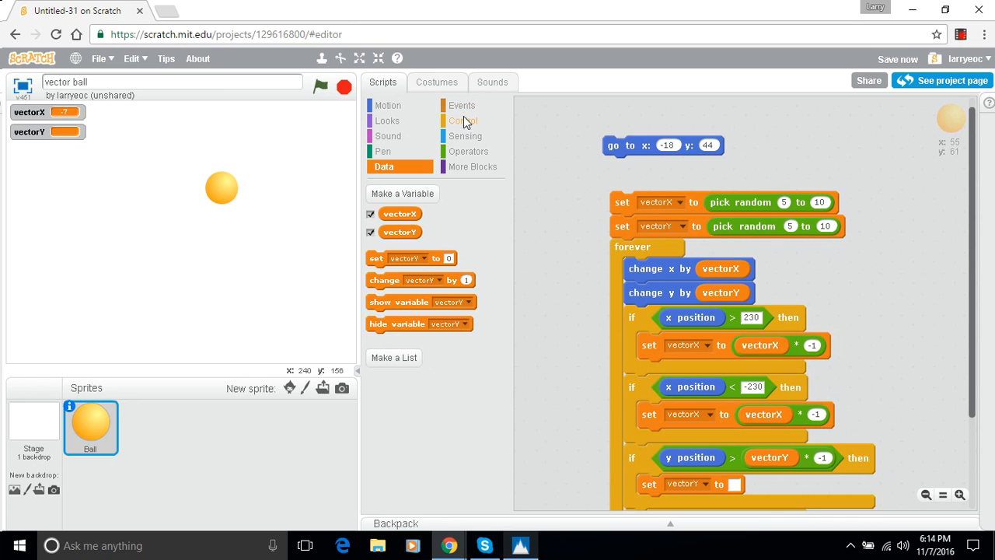
# Put a 'when green flag clicked' hat atop the script, then run and stop a test.
pyautogui.click(460, 105)
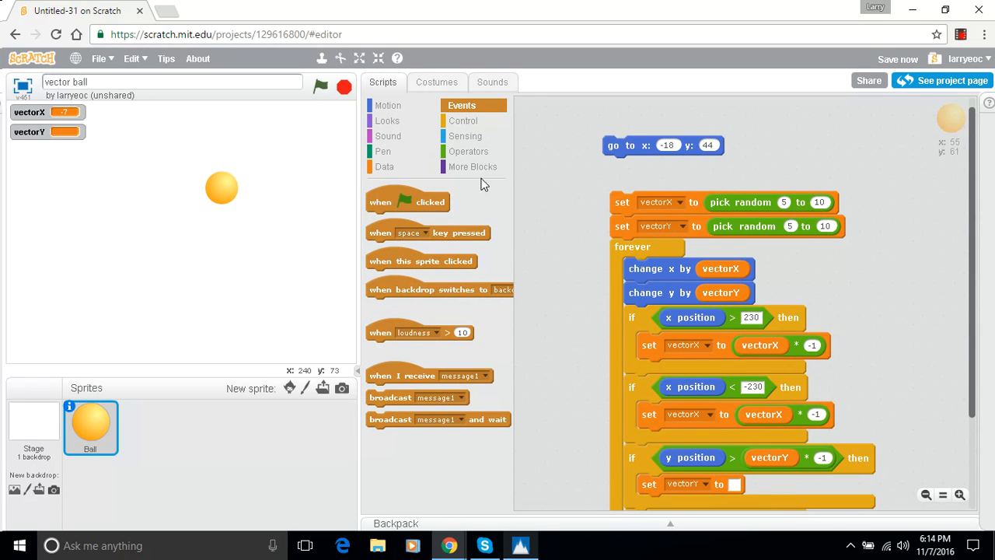
pyautogui.moveTo(407, 202); pyautogui.dragTo(669, 170)
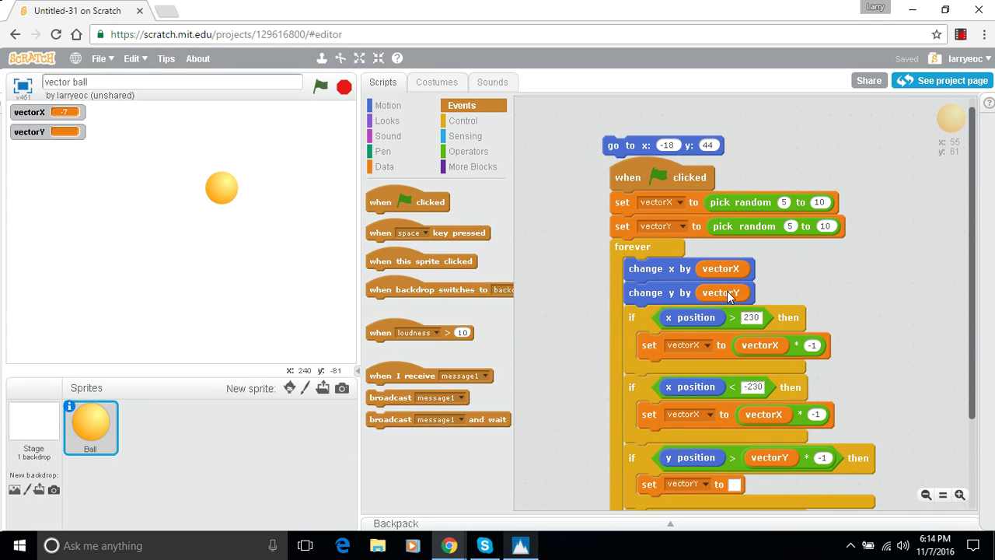
pyautogui.moveTo(355, 133)
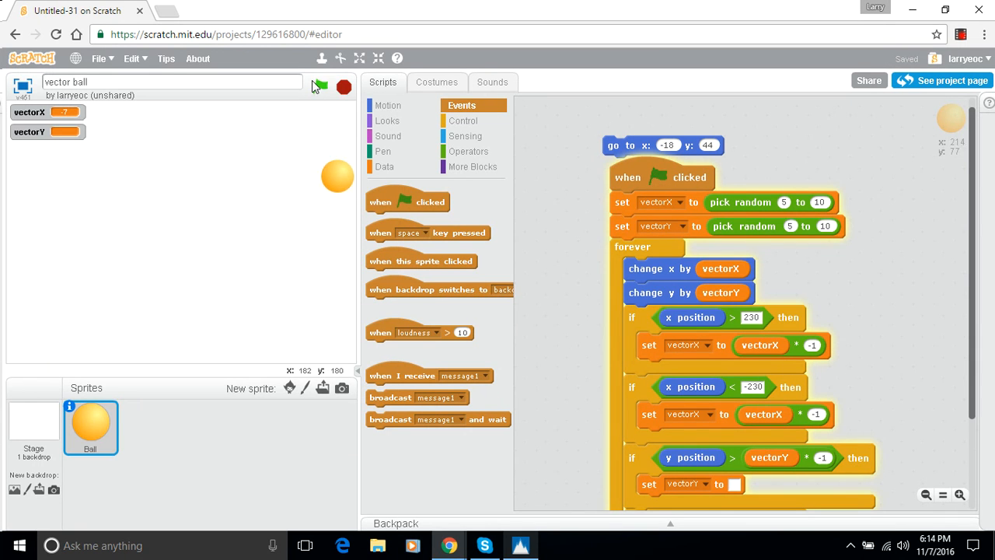
pyautogui.click(320, 87)
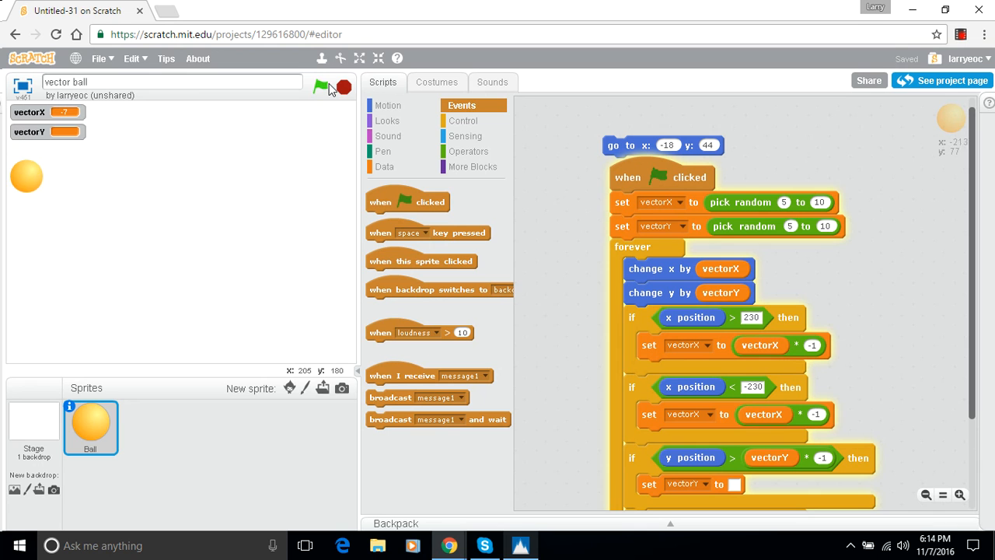
pyautogui.click(319, 86)
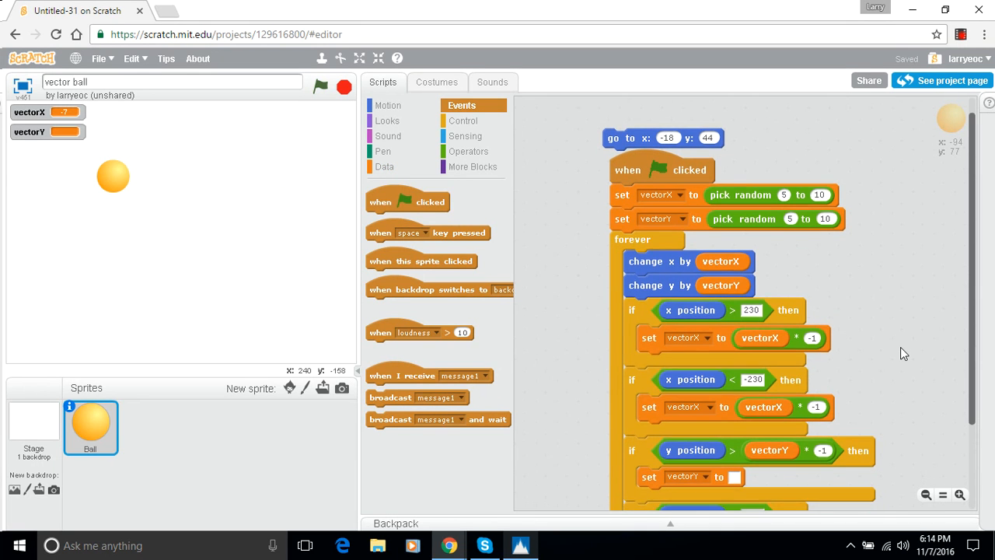
# Duplicate the vectorY * -1 expression to fill the top-edge set vectorY block.
pyautogui.scroll(-3)
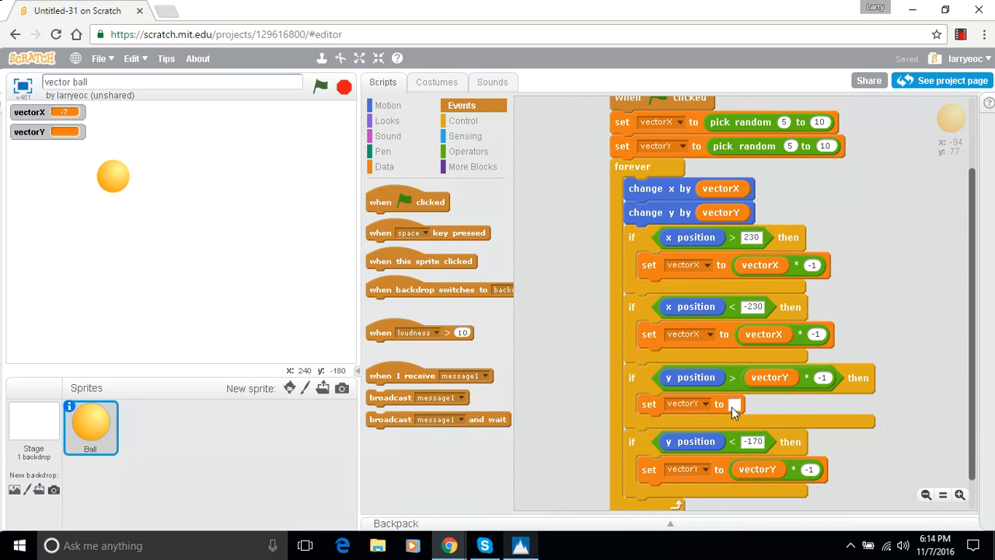
pyautogui.scroll(-3)
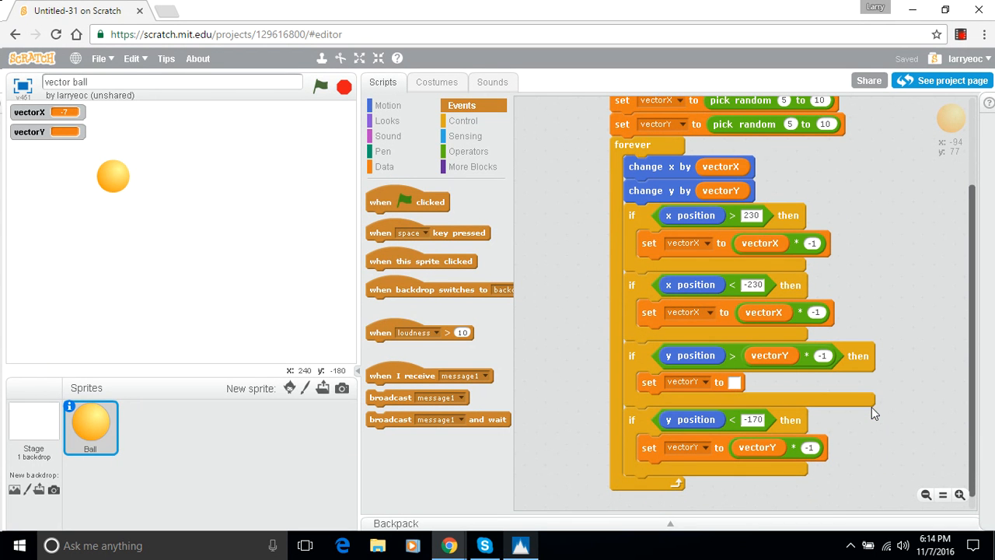
pyautogui.moveTo(792, 459)
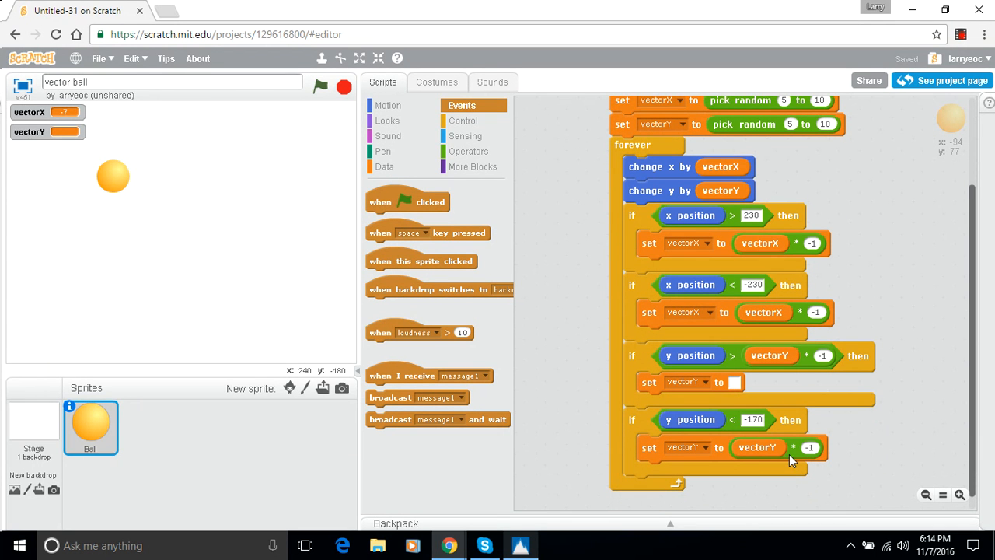
pyautogui.rightClick(790, 461)
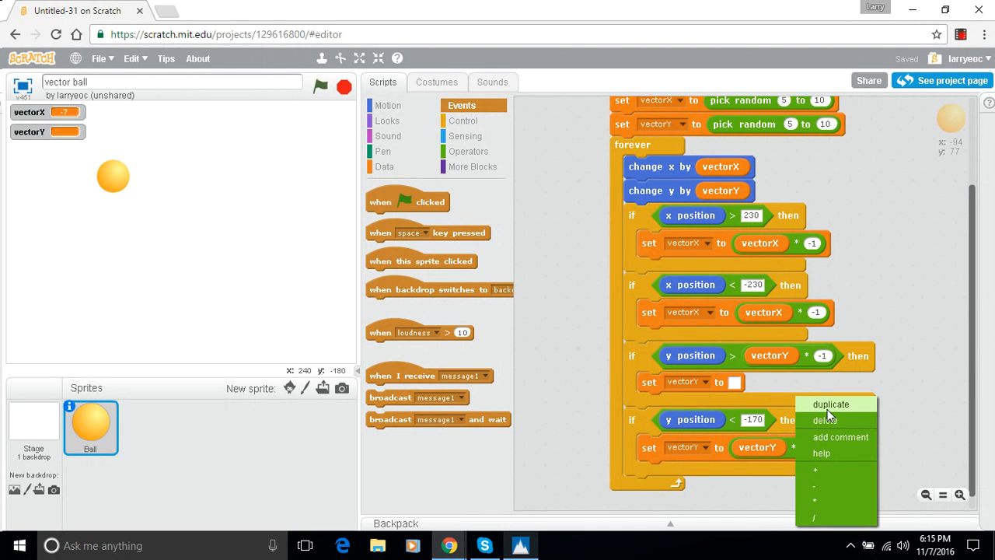
pyautogui.click(830, 404)
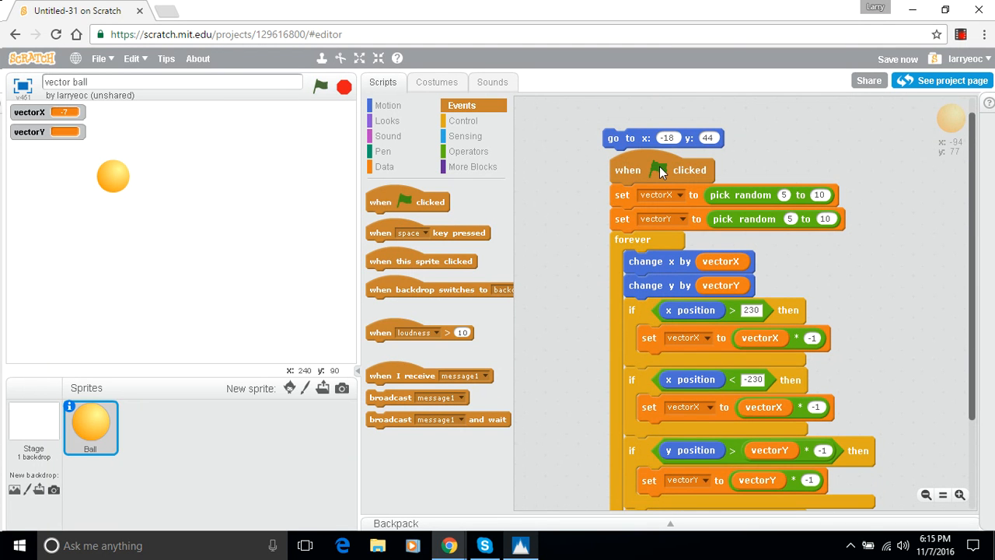
# Run the bouncing script as a test, then stop it.
pyautogui.click(319, 86)
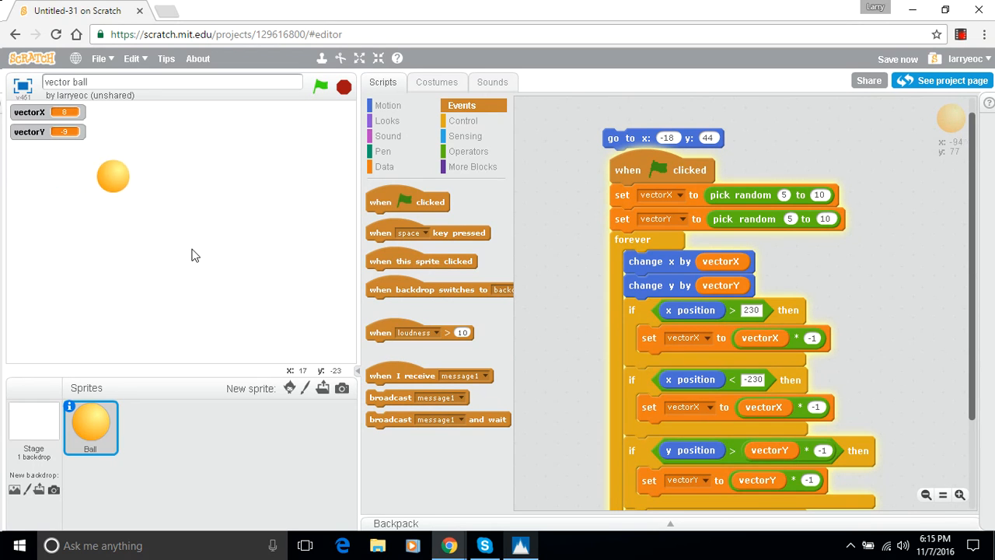
pyautogui.click(317, 86)
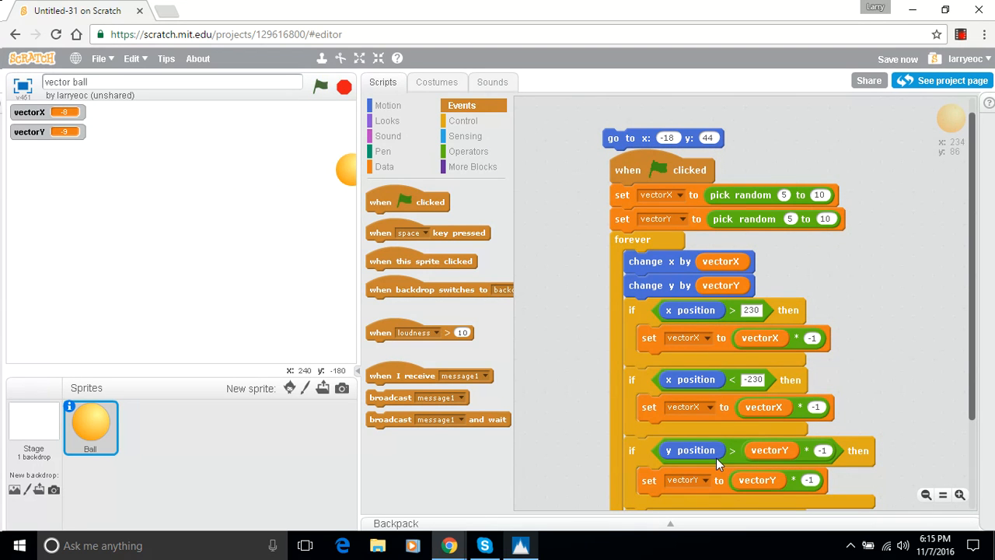
pyautogui.moveTo(685, 458)
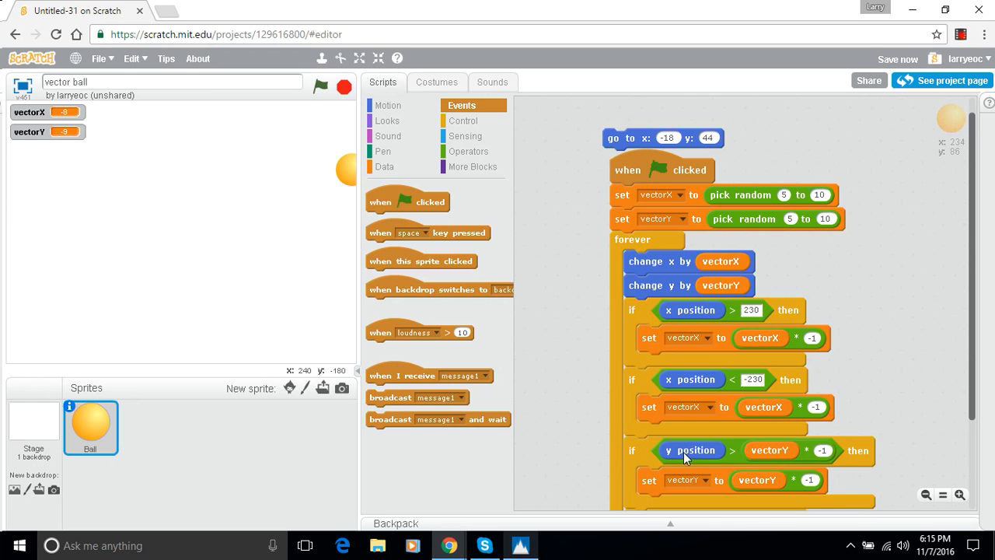
pyautogui.moveTo(804, 460)
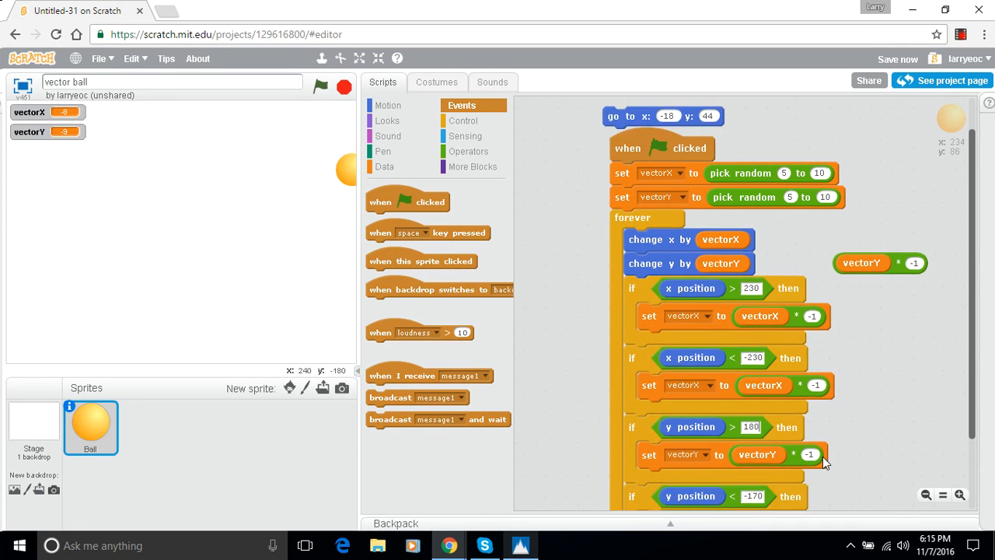
# Set the top-edge limit to 170 and rerun the script to test the bouncing.
pyautogui.scroll(-3)
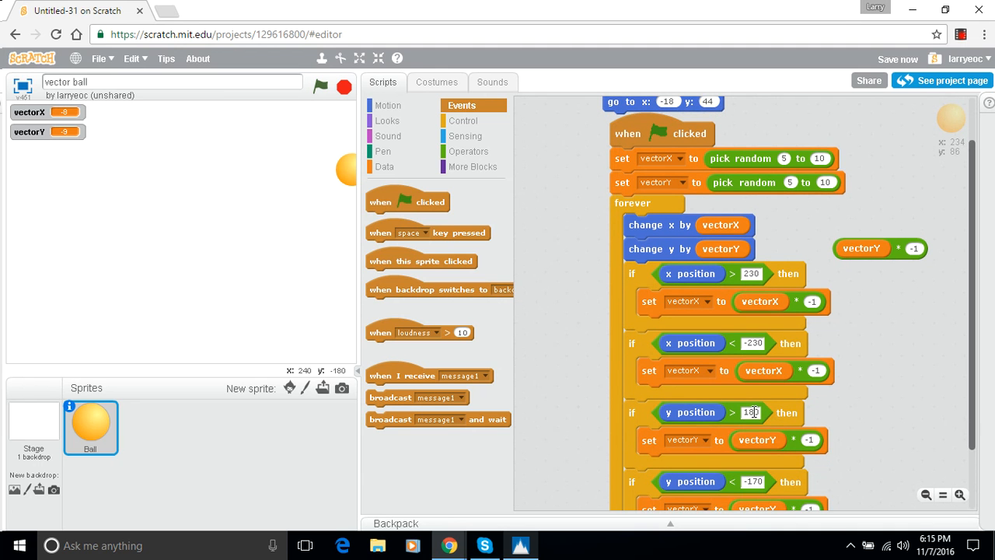
pyautogui.write('170')
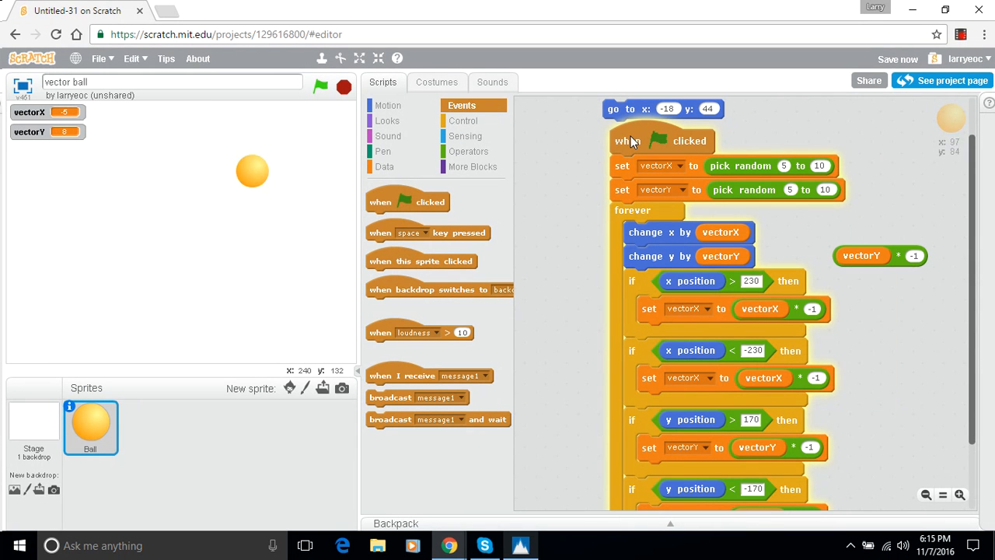
pyautogui.click(320, 86)
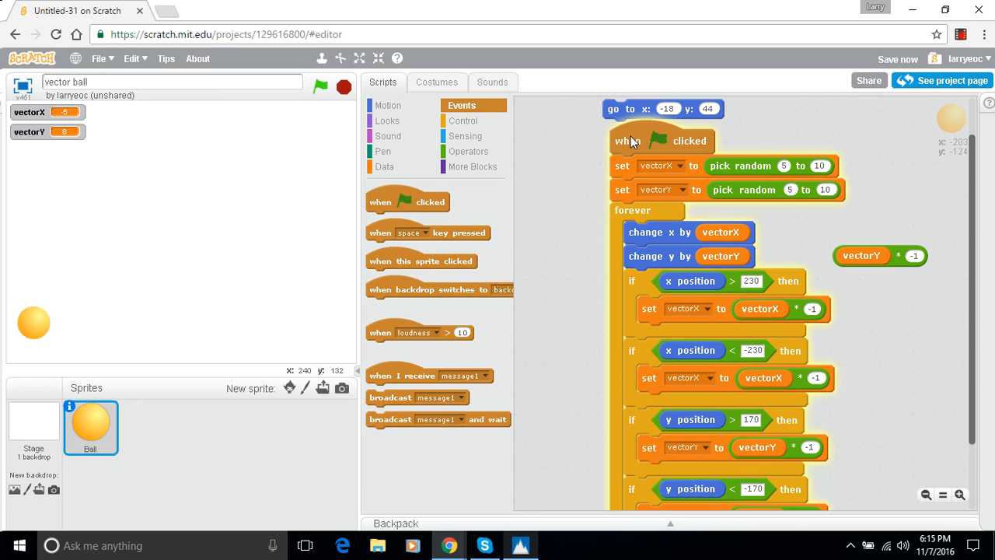
pyautogui.click(315, 88)
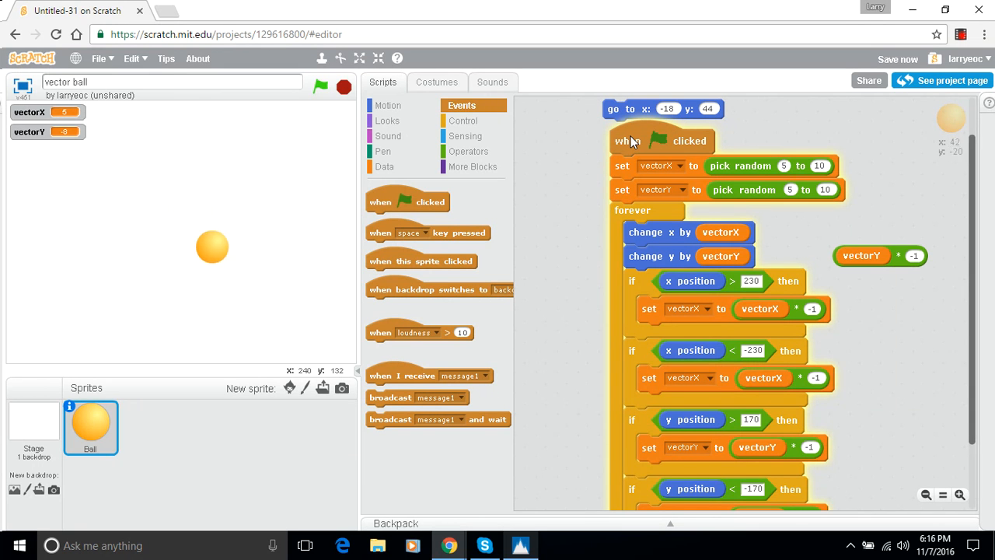